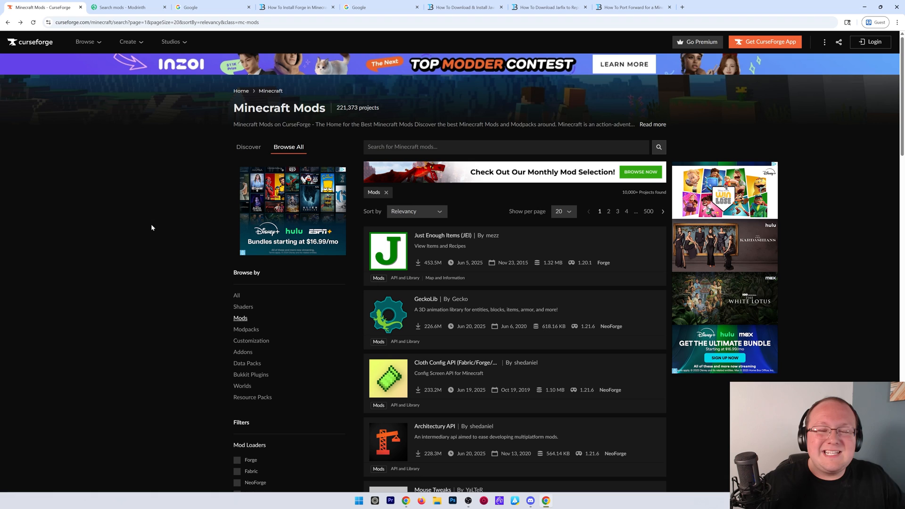
# Search Google for 'minecraft mod downloads' from the blank Google search page
pyautogui.click(127, 7)
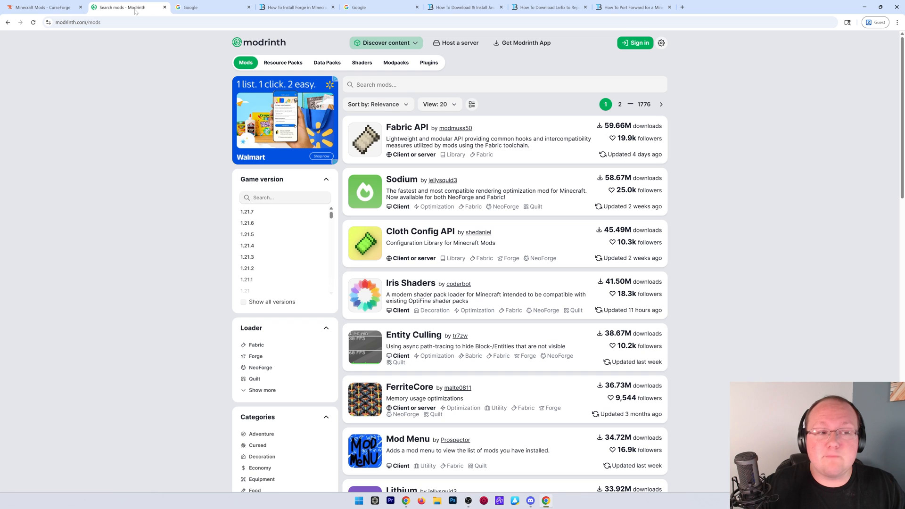
pyautogui.click(212, 6)
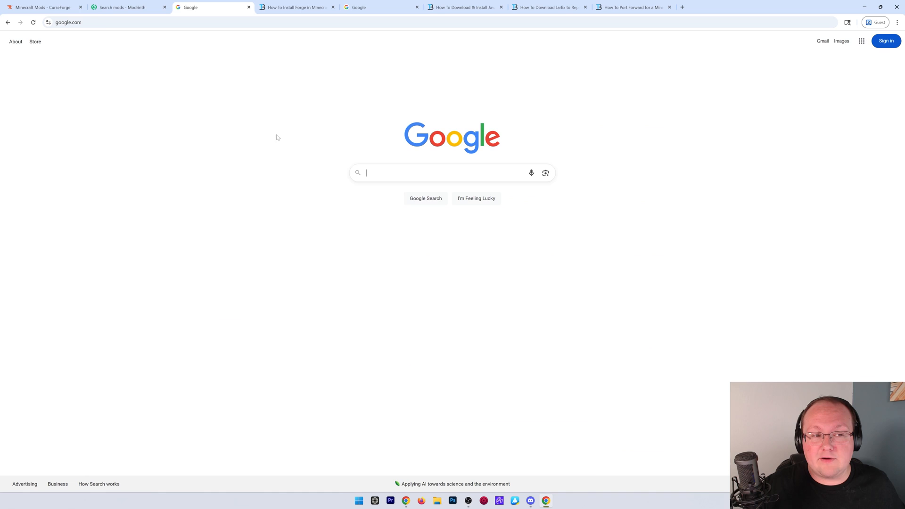
pyautogui.write('minecraft mod downloads')
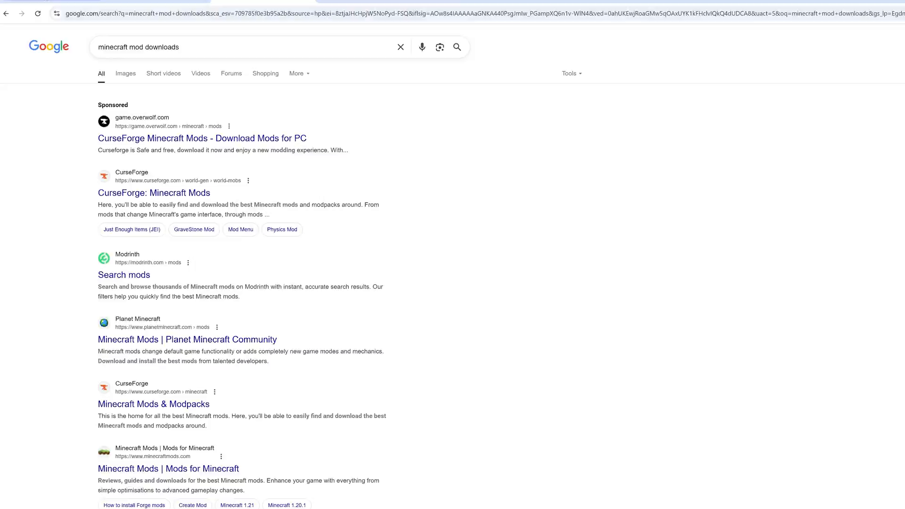
# Filter the CurseForge mods listing to Forge and locate JourneyMap
pyautogui.click(154, 192)
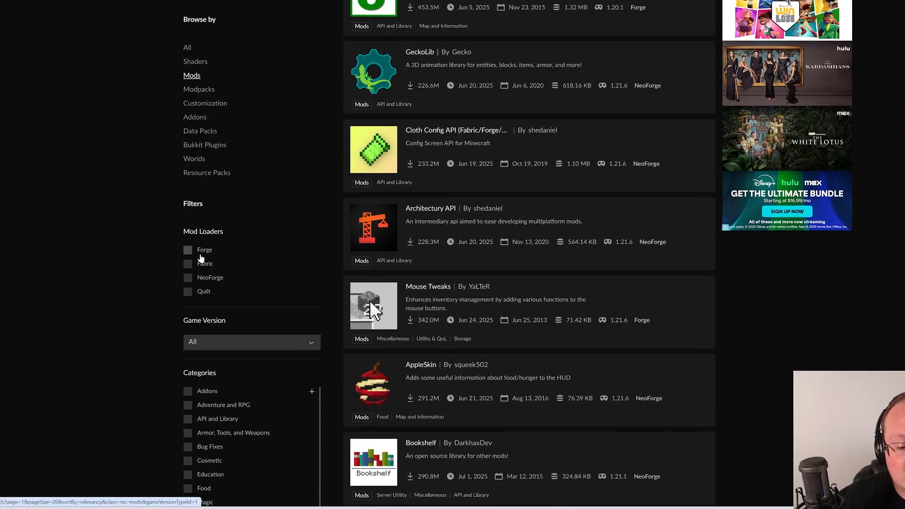
pyautogui.click(188, 249)
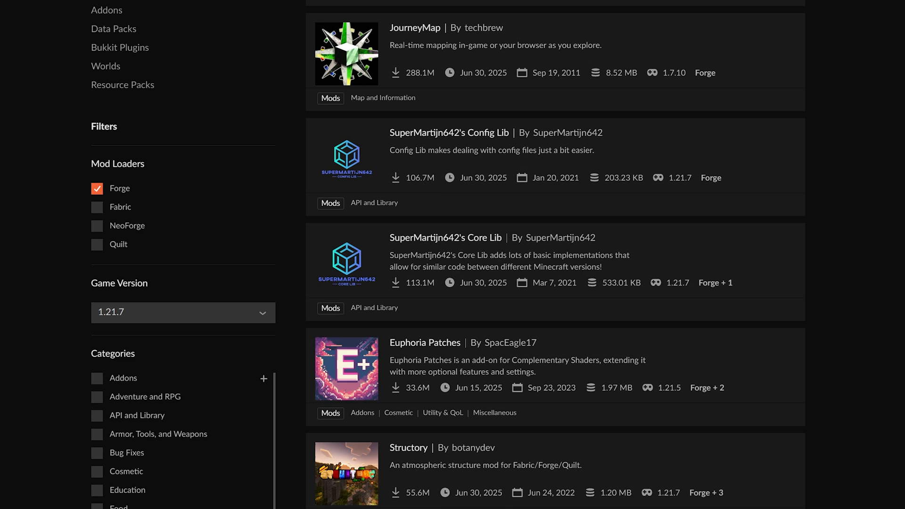
pyautogui.scroll(3)
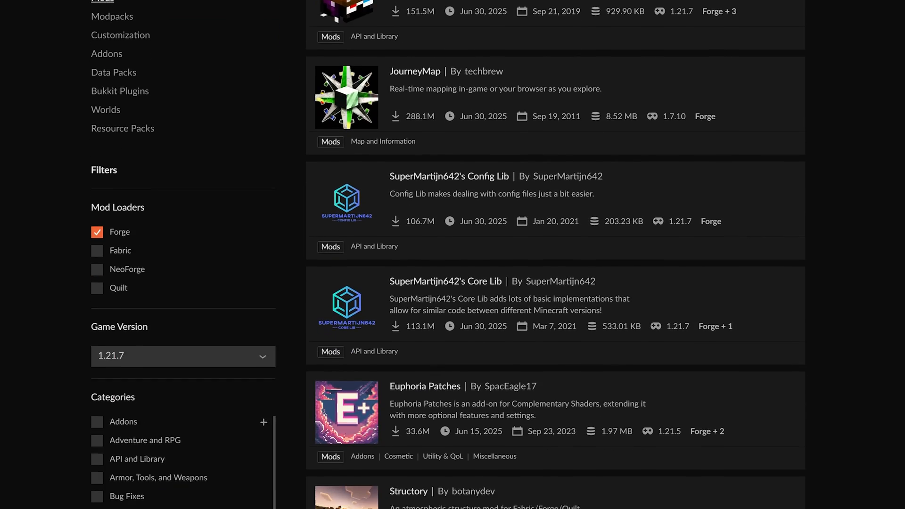
pyautogui.scroll(-3)
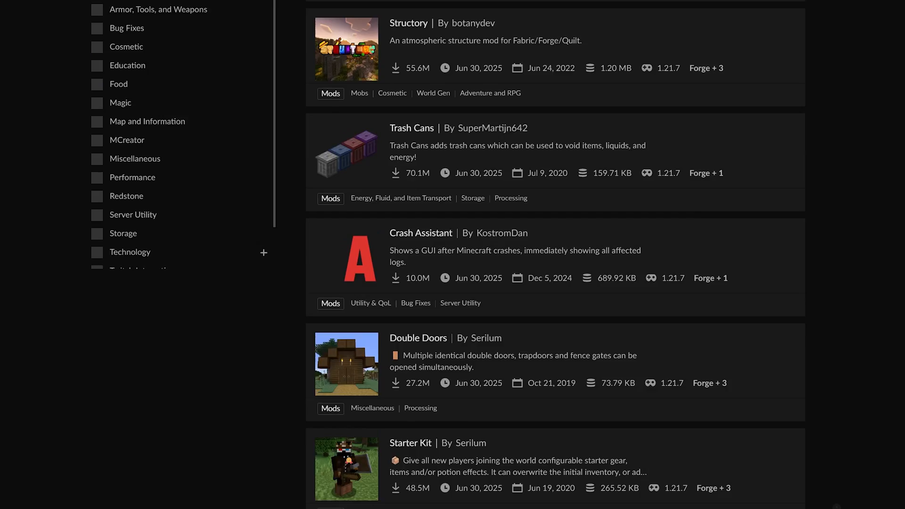
pyautogui.scroll(3)
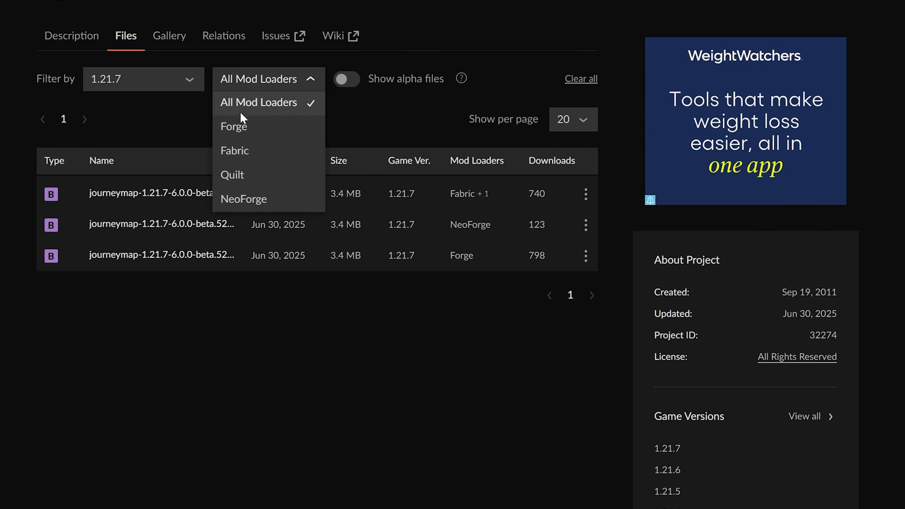
# Download the Forge 1.21.7 JourneyMap jar and save it to Downloads
pyautogui.click(234, 126)
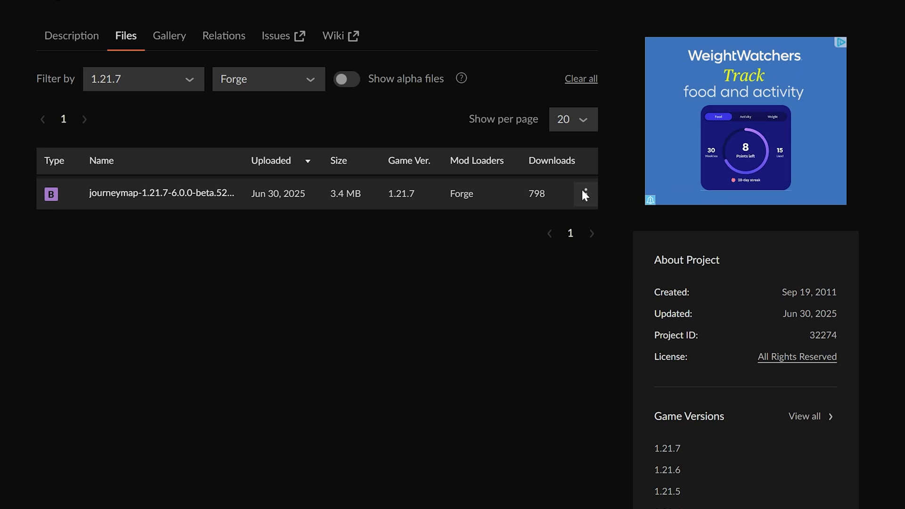
pyautogui.click(585, 193)
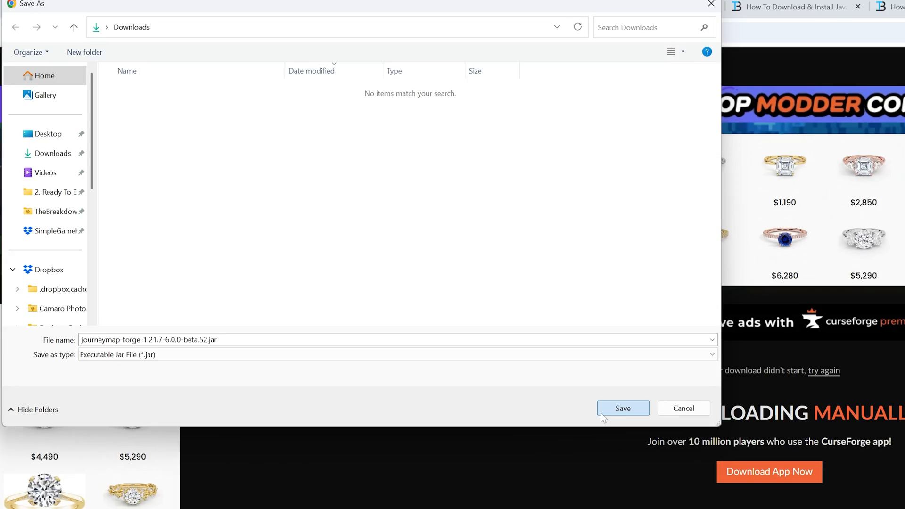
pyautogui.click(623, 408)
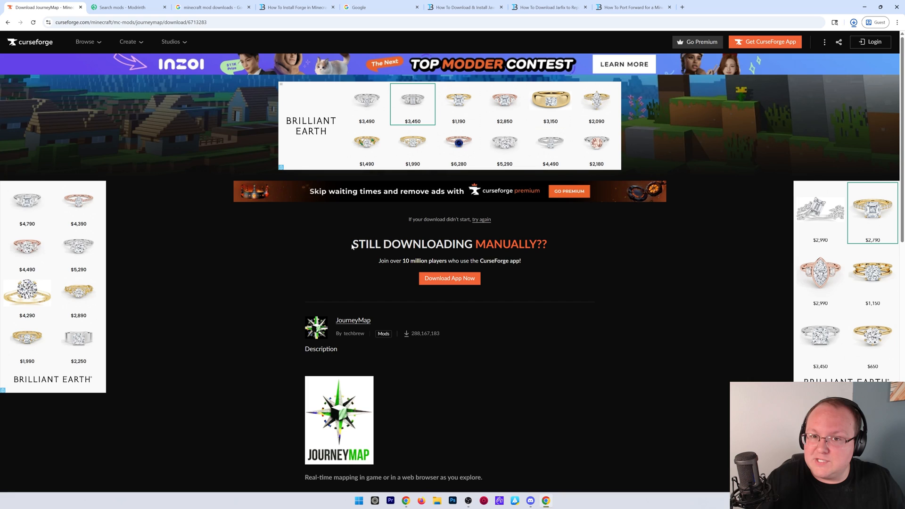
pyautogui.click(853, 21)
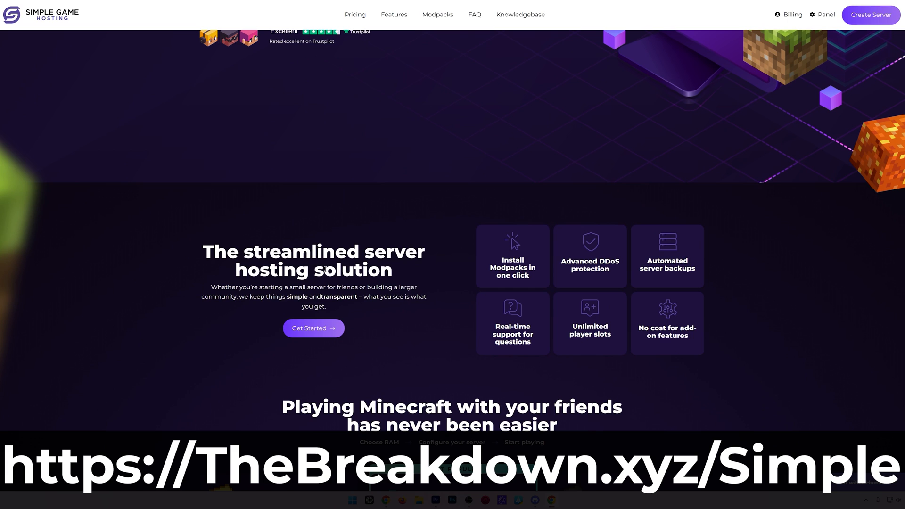
pyautogui.moveTo(418, 310)
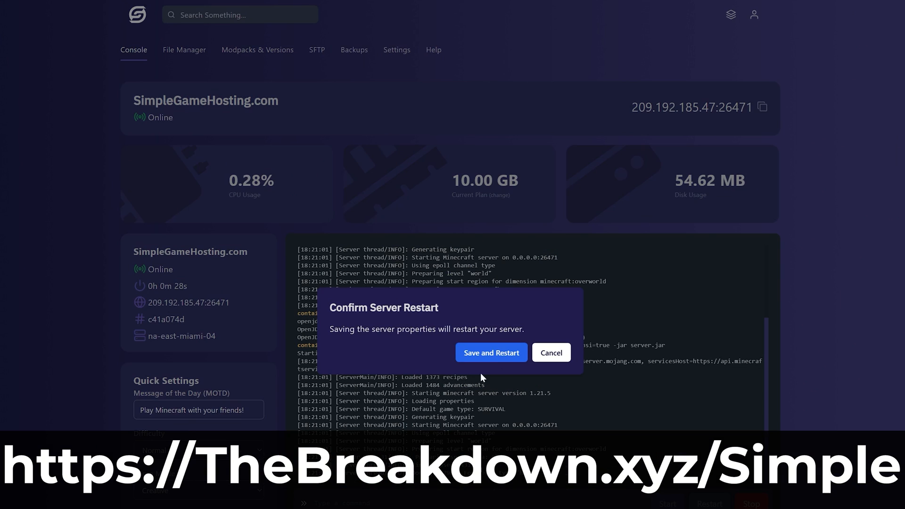
# Confirm saving the settings and restarting the server in the Confirm Server Restart dialog
pyautogui.click(490, 352)
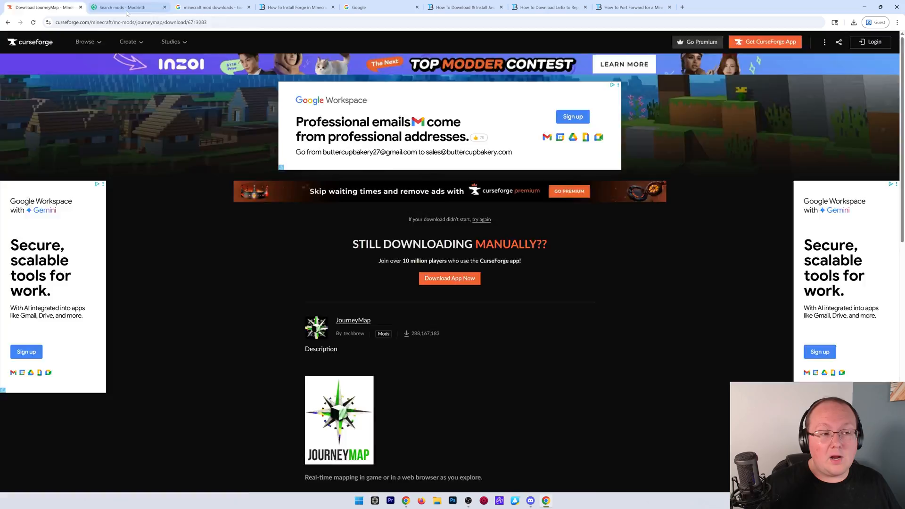
# Find and open the Simple Voice Chat project in the Modrinth mod search
pyautogui.click(127, 7)
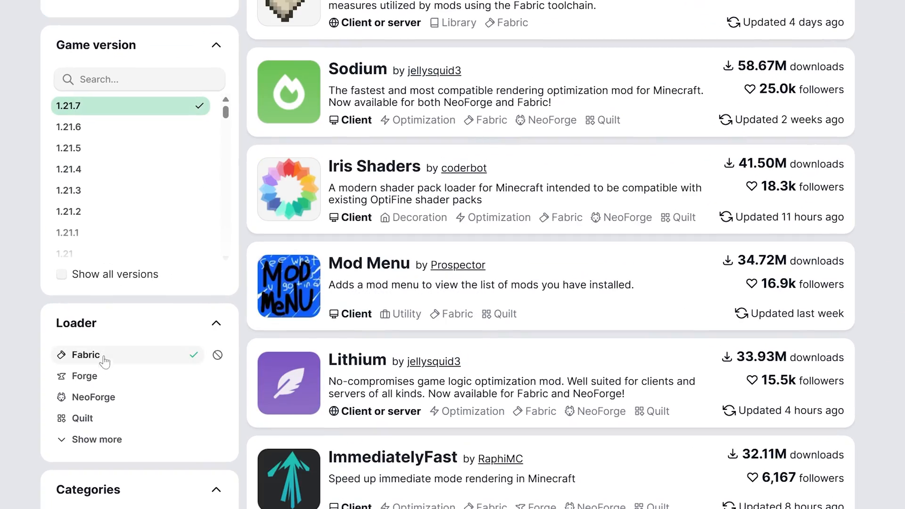
pyautogui.scroll(-3)
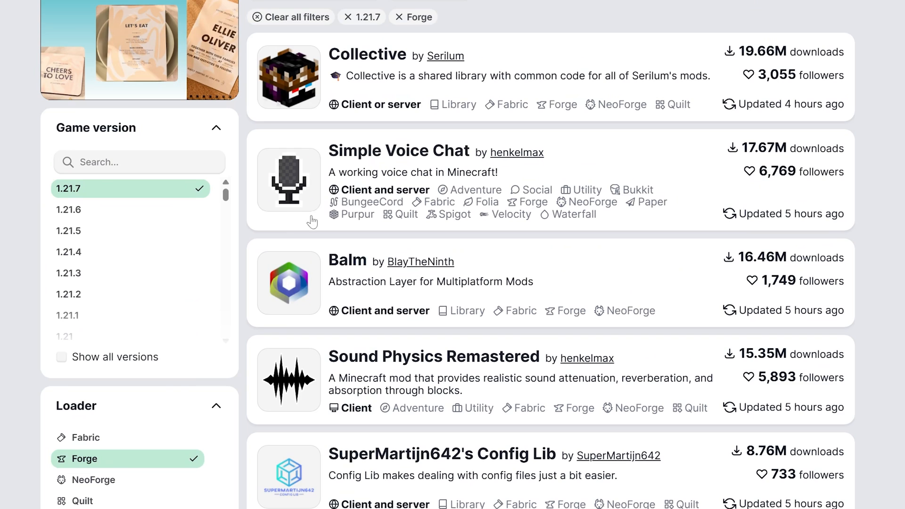
pyautogui.click(399, 151)
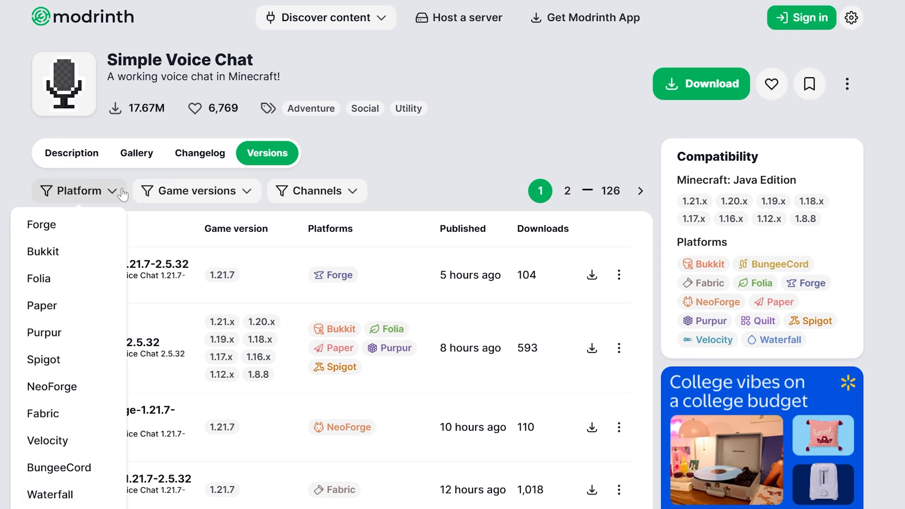
# Save the Forge 1.21.7 Simple Voice Chat jar to Downloads, then view the Forge installation guide
pyautogui.click(196, 191)
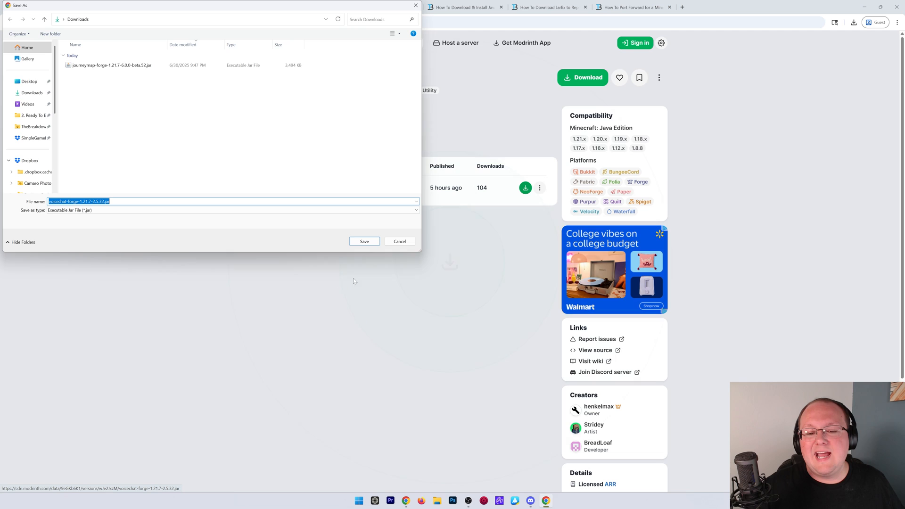
pyautogui.click(364, 242)
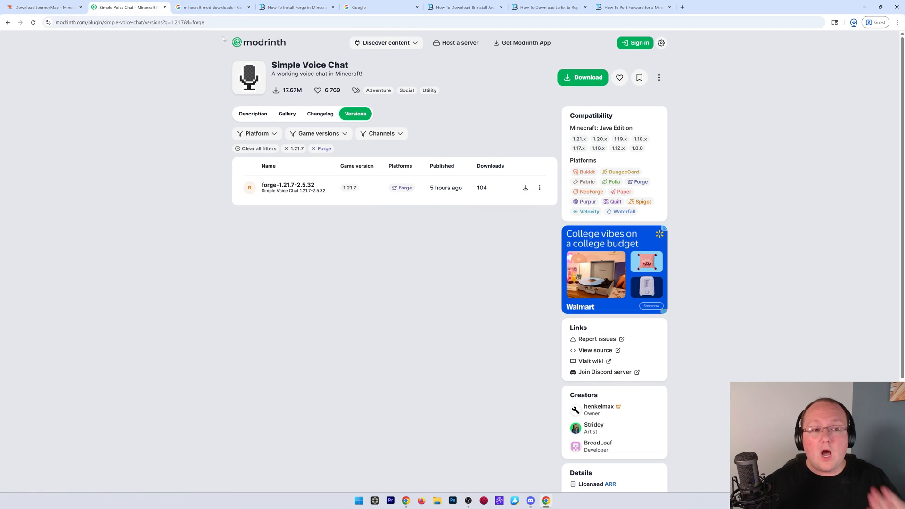
pyautogui.click(296, 7)
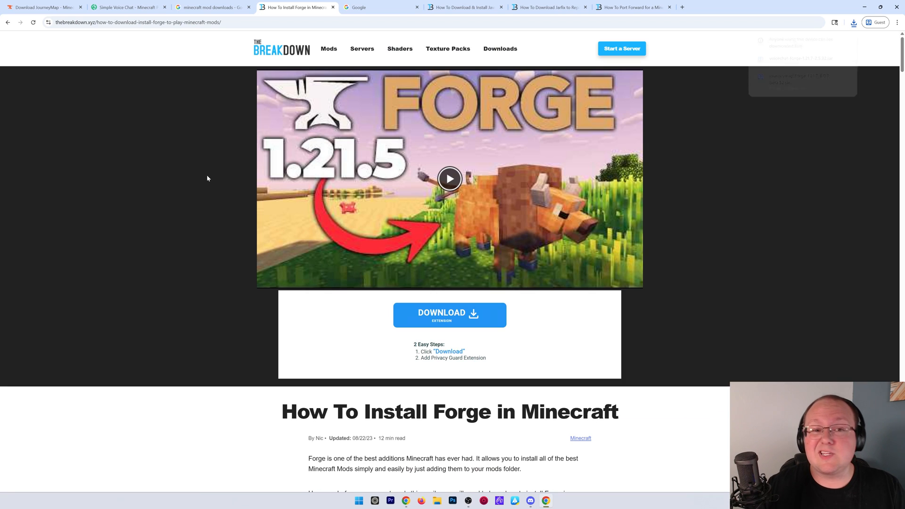
# Review recent downloads, then search Google for 'minecraft forge download'
pyautogui.click(854, 23)
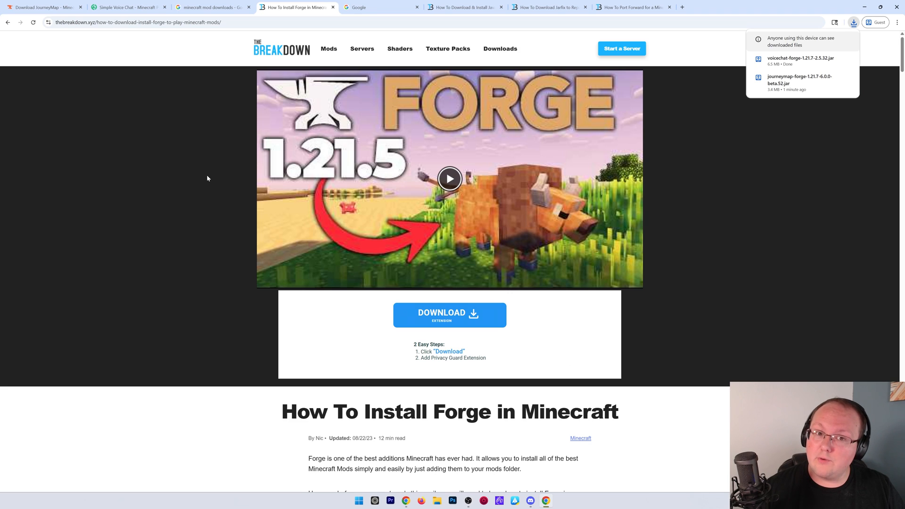
pyautogui.scroll(-3)
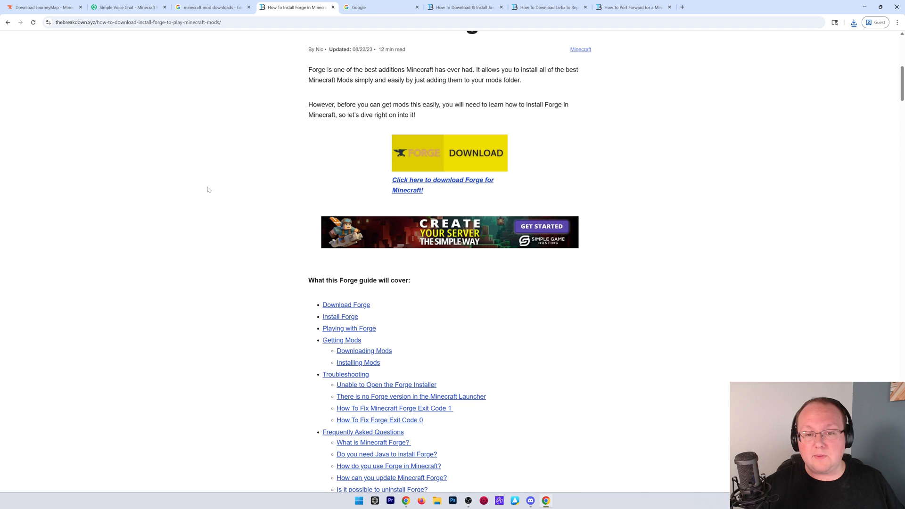
pyautogui.scroll(3)
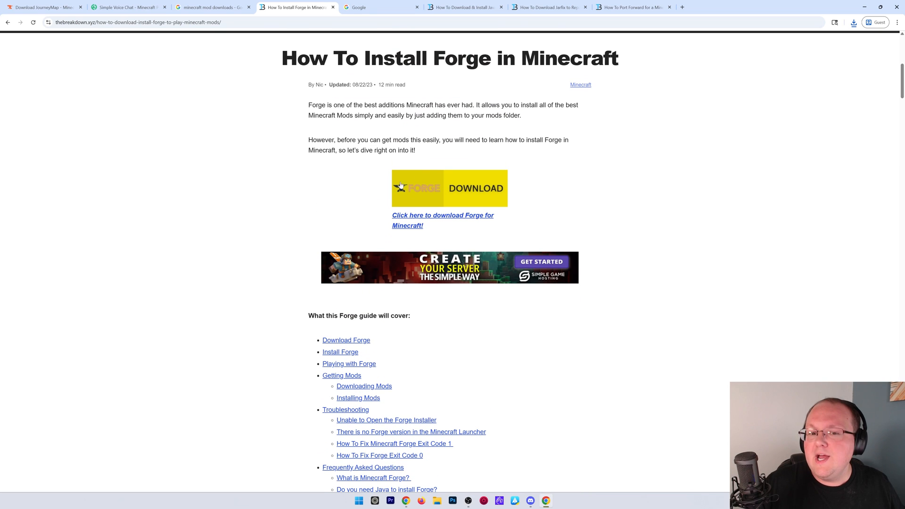
pyautogui.click(381, 7)
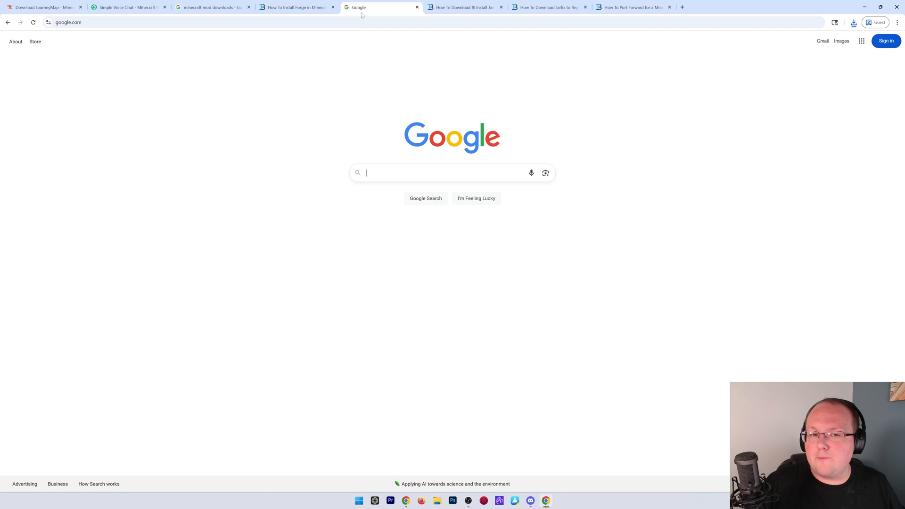
pyautogui.write('minecraft forge download')
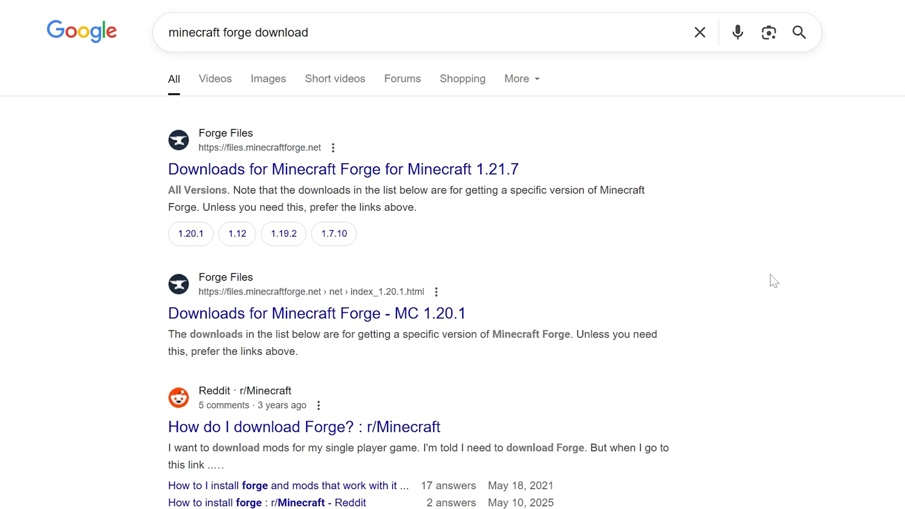
# Save the Forge 1.21.7-57.0.0 installer jar from files.minecraftforge.net to Downloads
pyautogui.click(343, 169)
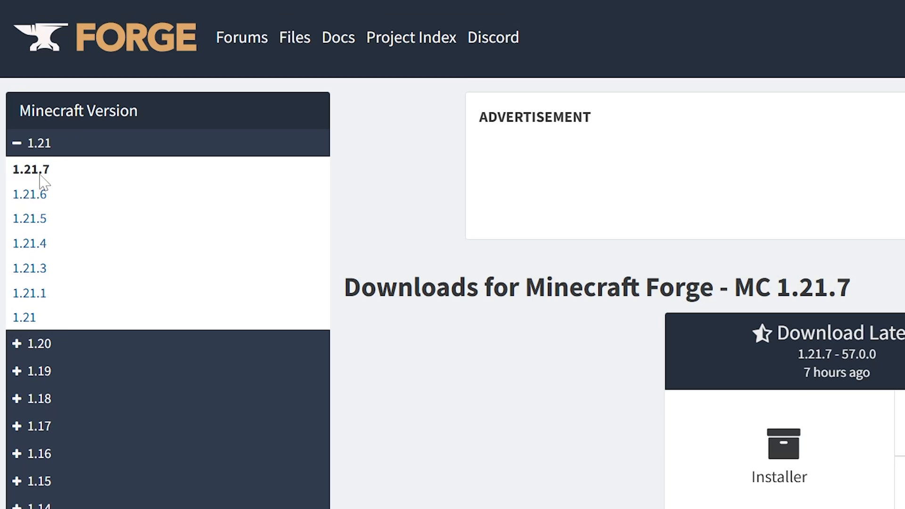
pyautogui.scroll(-3)
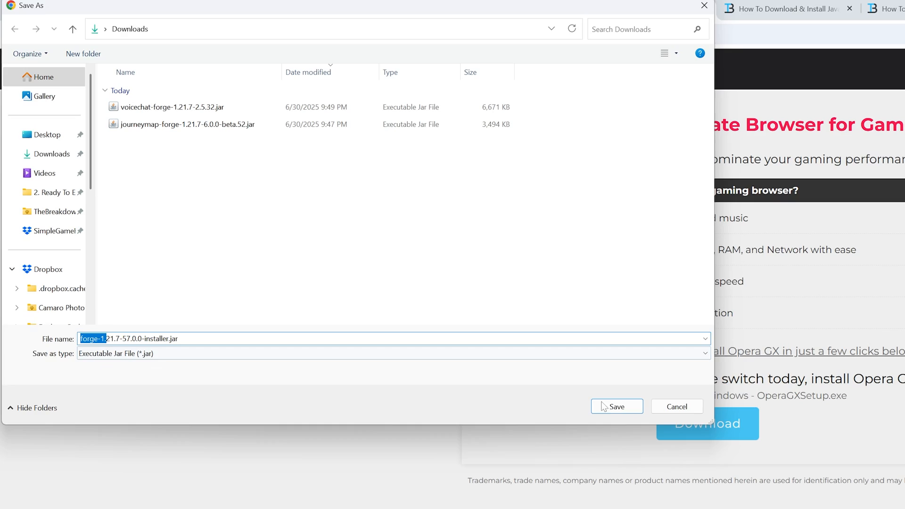
pyautogui.click(617, 406)
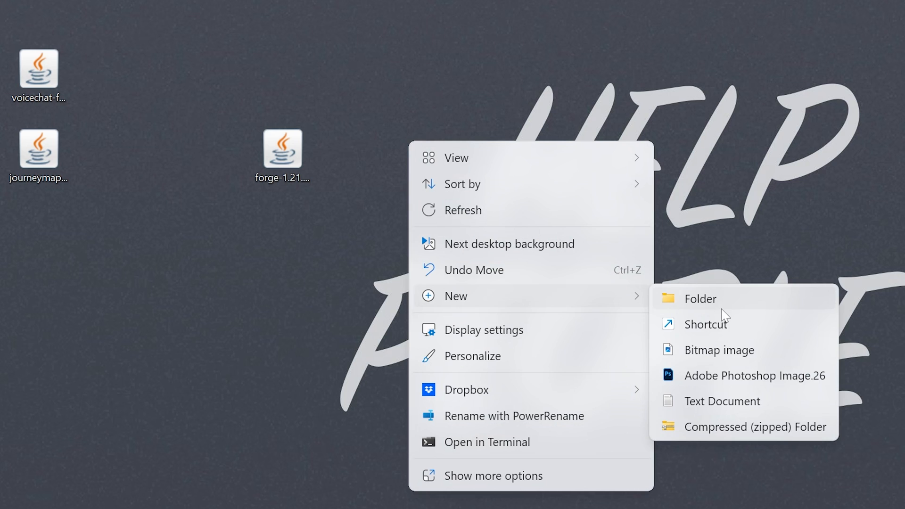
# Create the 'Forge 1.21.7 Server' folder on the desktop beside the Forge installer jar
pyautogui.click(699, 299)
pyautogui.write('Forge 1.21.7 Server')
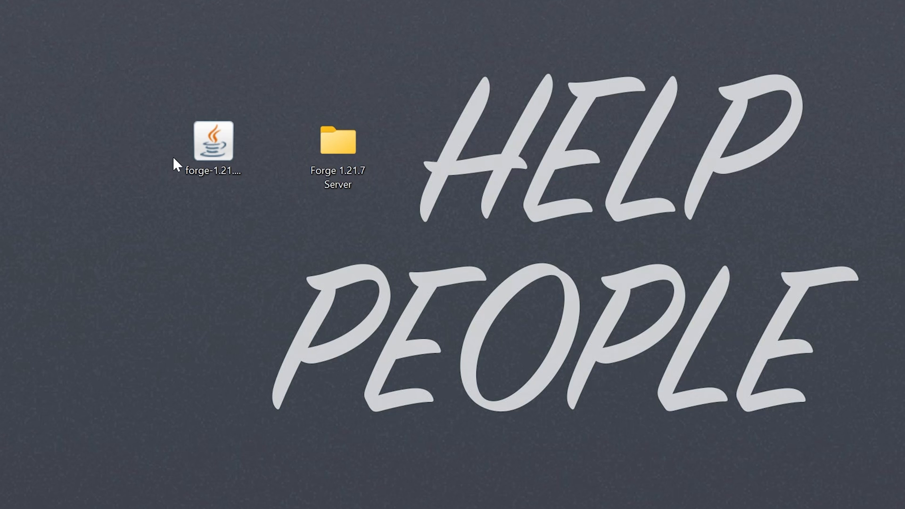
pyautogui.rightClick(212, 141)
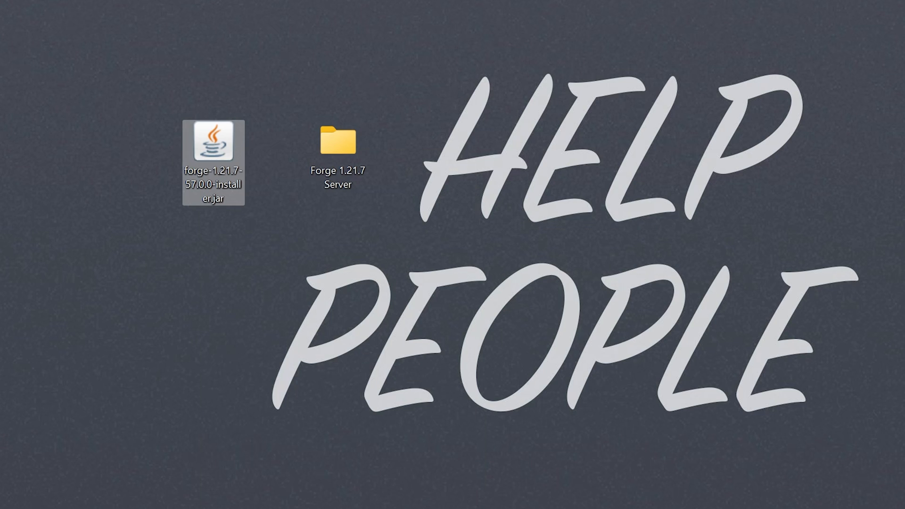
# Launch the Forge installer and follow TheBreakdown.xyz's Java 21 download link
pyautogui.doubleClick(212, 142)
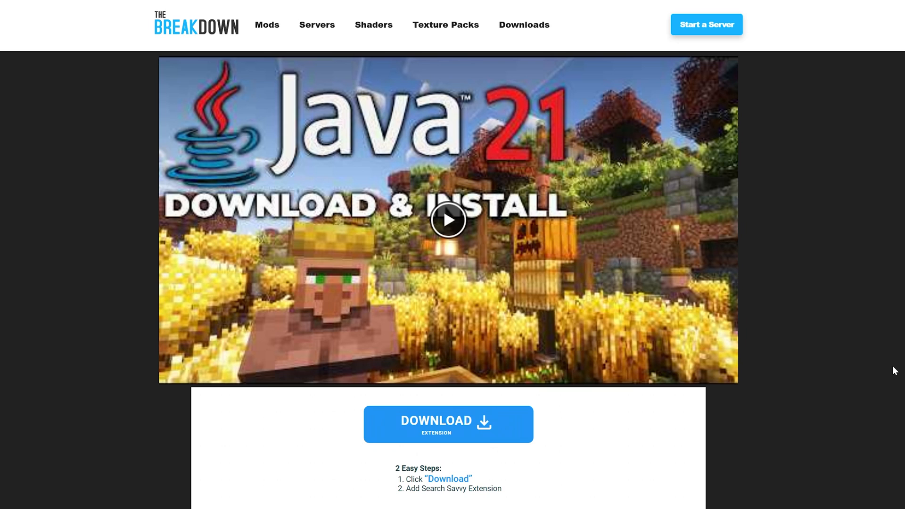
pyautogui.scroll(-3)
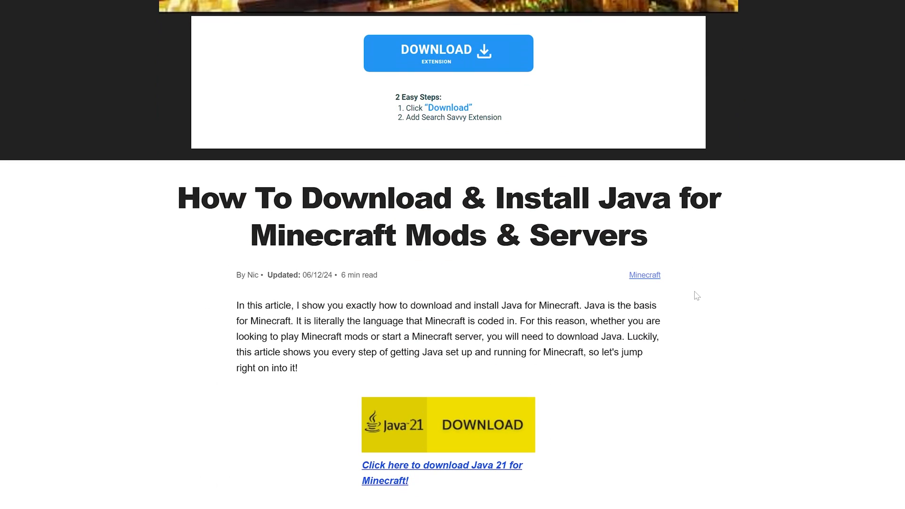
pyautogui.click(441, 465)
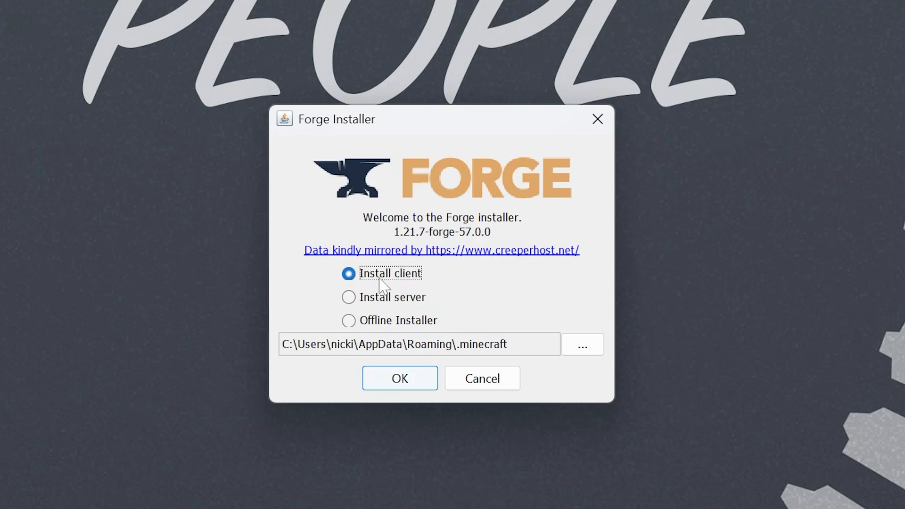
# Install the Forge 1.21.7 client, then run the installer again
pyautogui.click(400, 378)
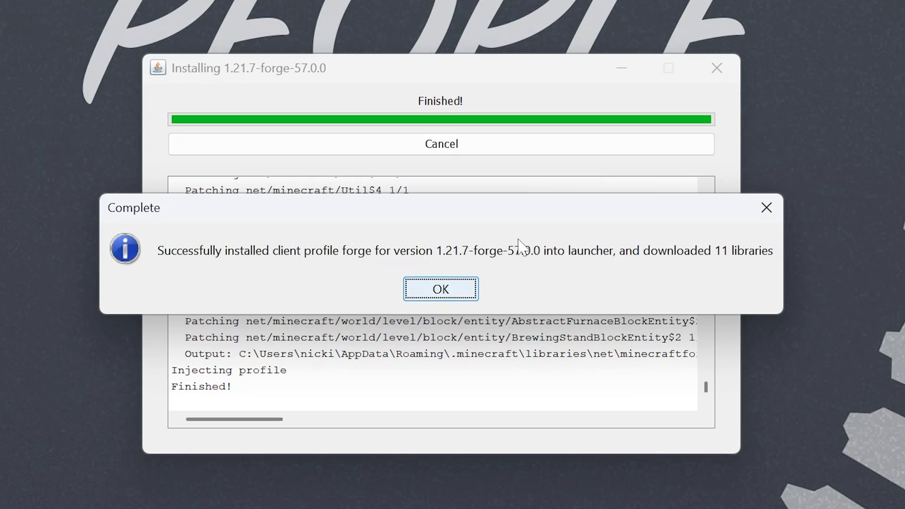
pyautogui.rightClick(254, 87)
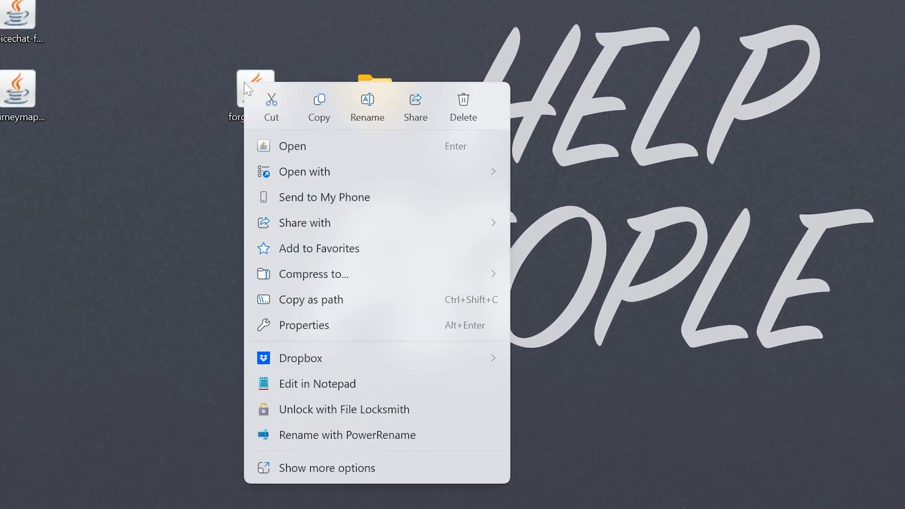
pyautogui.click(595, 190)
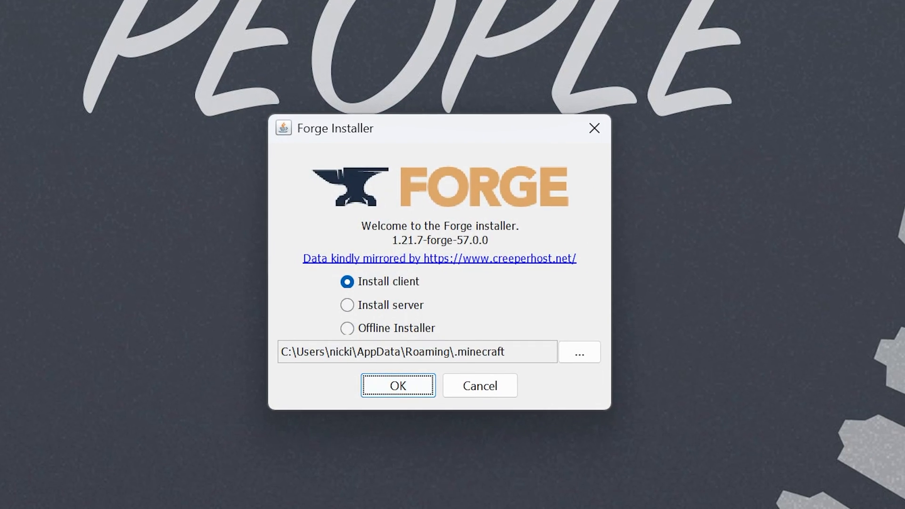
# Install the Forge server into the desktop's Forge 1.21.7 Server folder
pyautogui.click(348, 305)
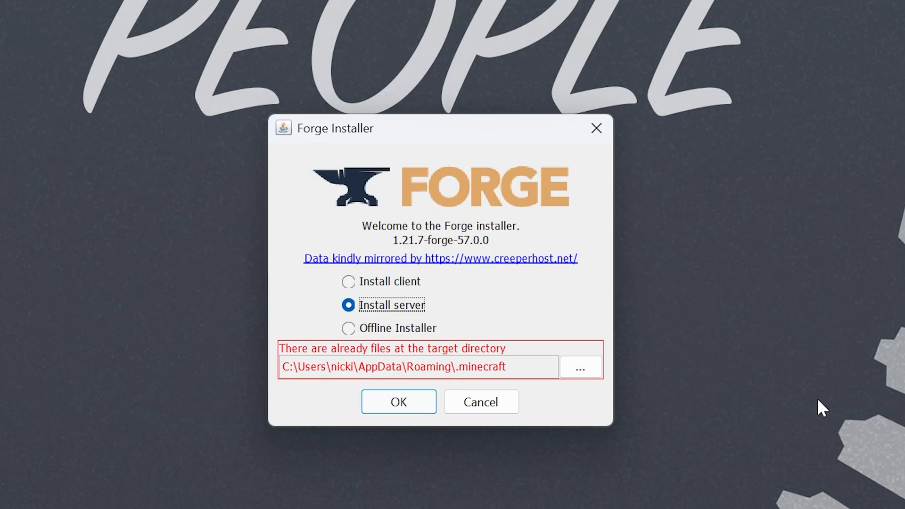
pyautogui.click(580, 367)
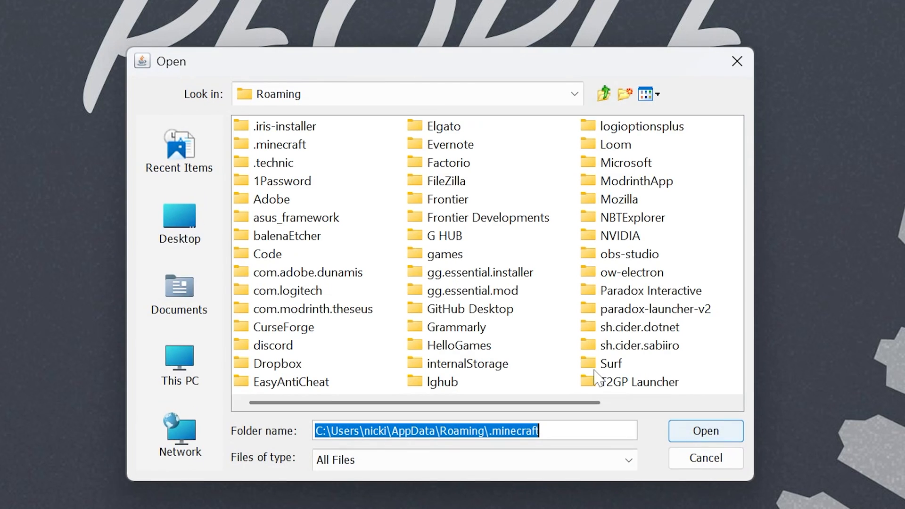
pyautogui.click(179, 221)
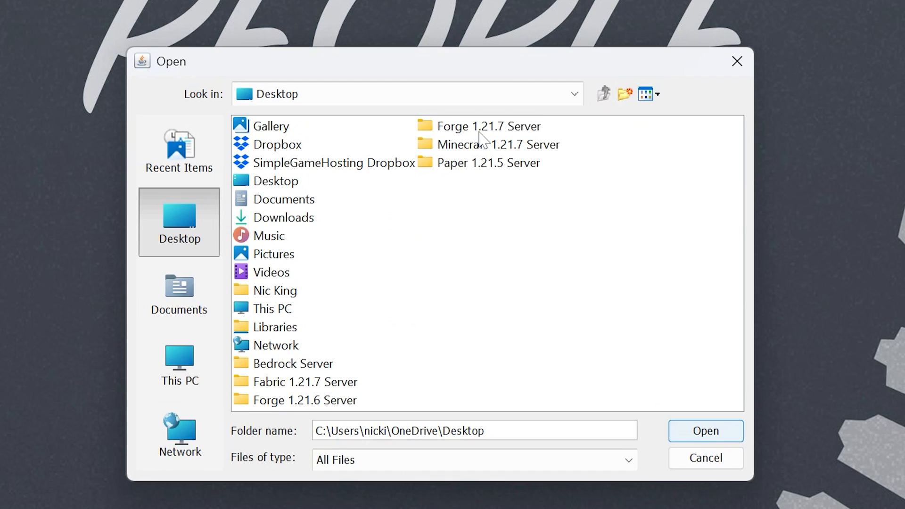
pyautogui.click(488, 126)
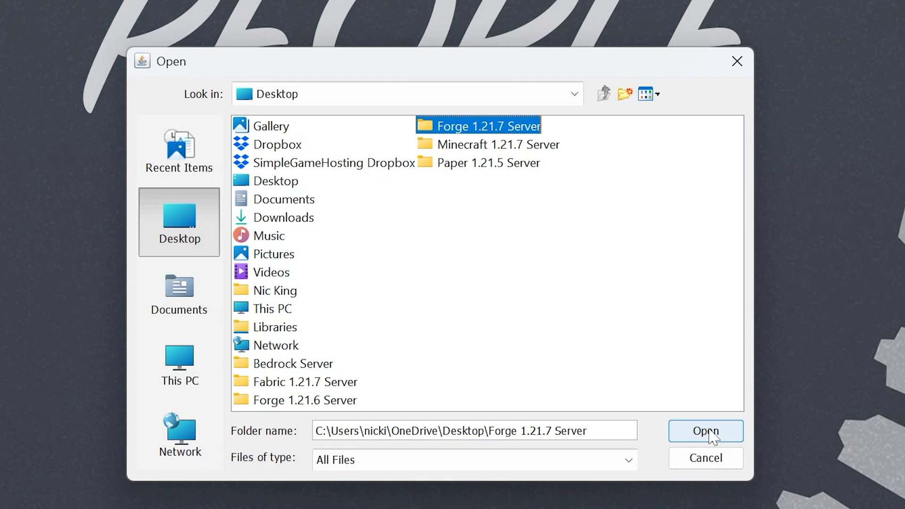
pyautogui.click(705, 431)
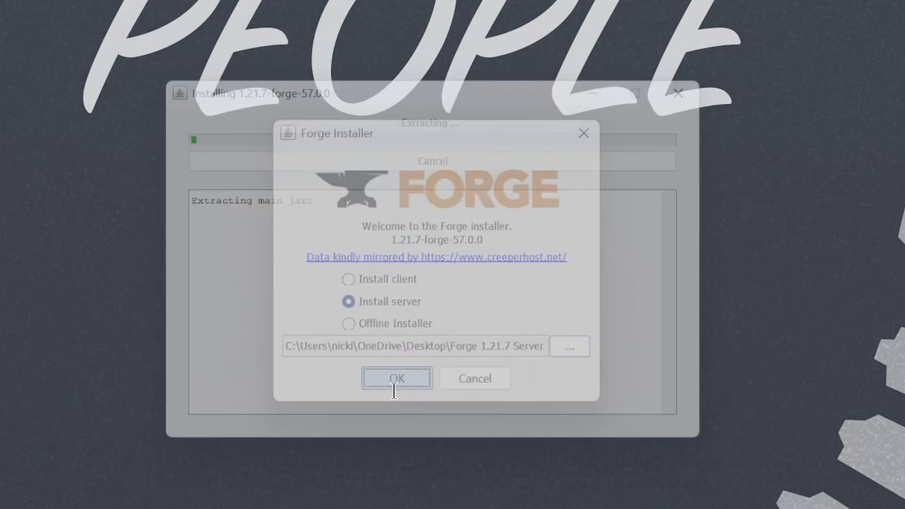
pyautogui.click(397, 378)
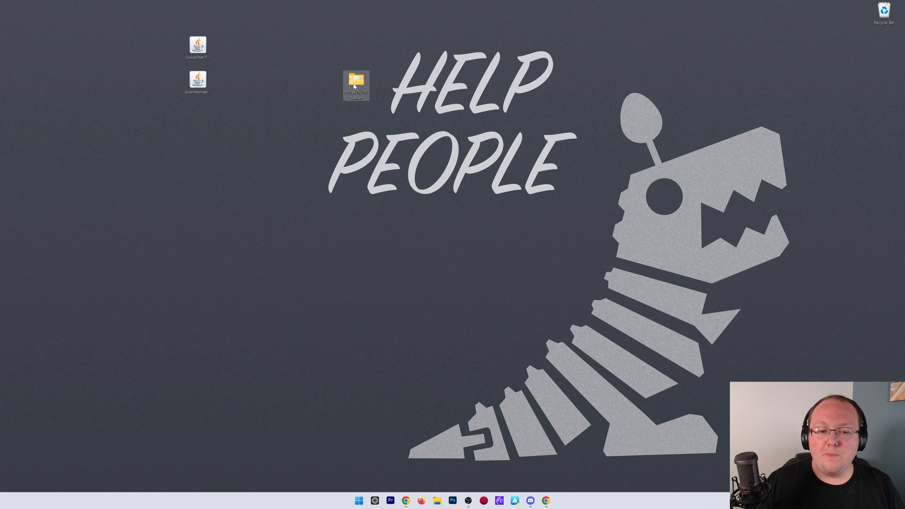
# Run run.bat in the Forge 1.21.7 Server folder to generate its files, then view eula.txt
pyautogui.doubleClick(355, 84)
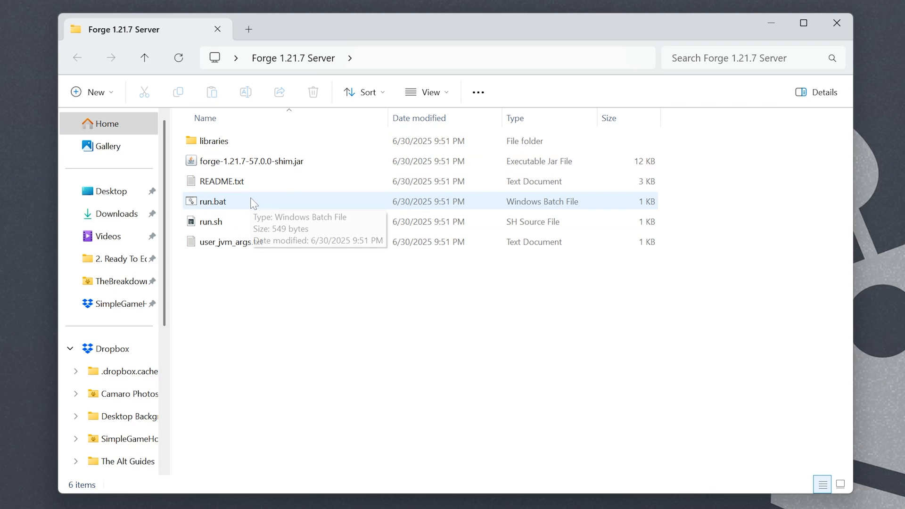
pyautogui.moveTo(591, 202)
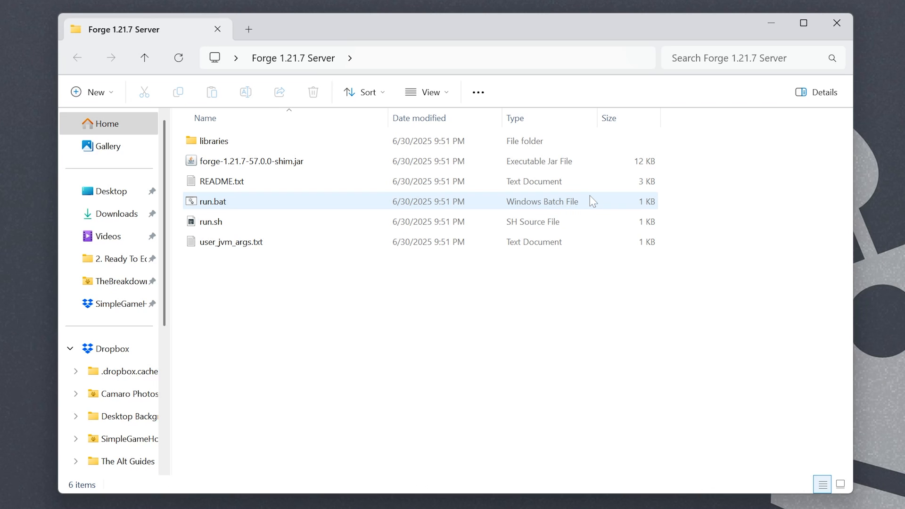
pyautogui.click(236, 201)
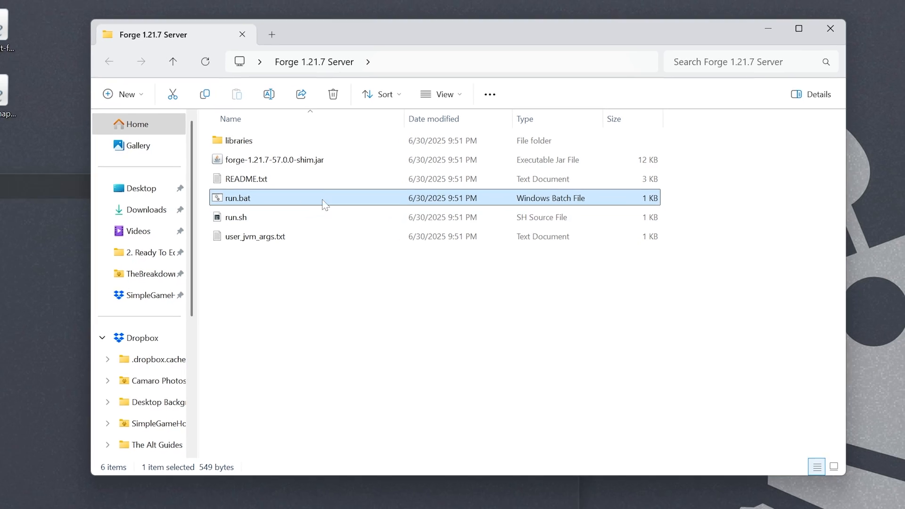
pyautogui.doubleClick(236, 198)
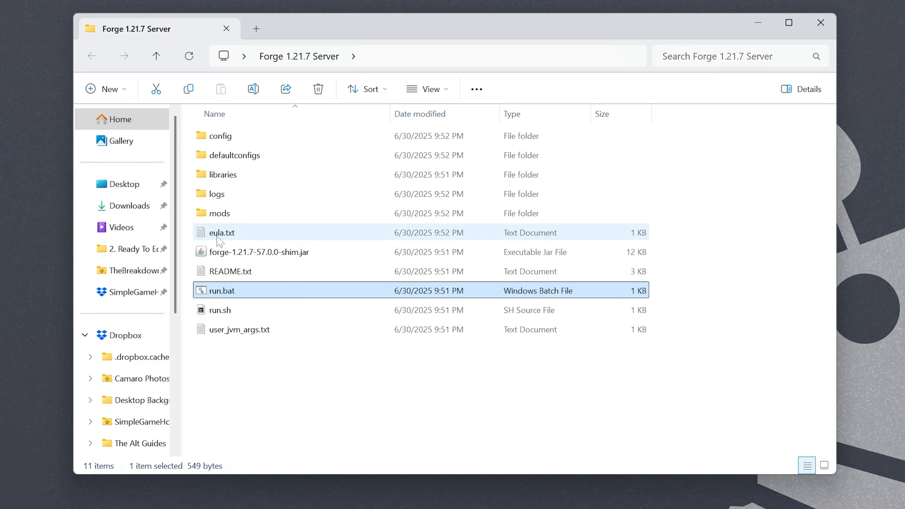
pyautogui.doubleClick(221, 232)
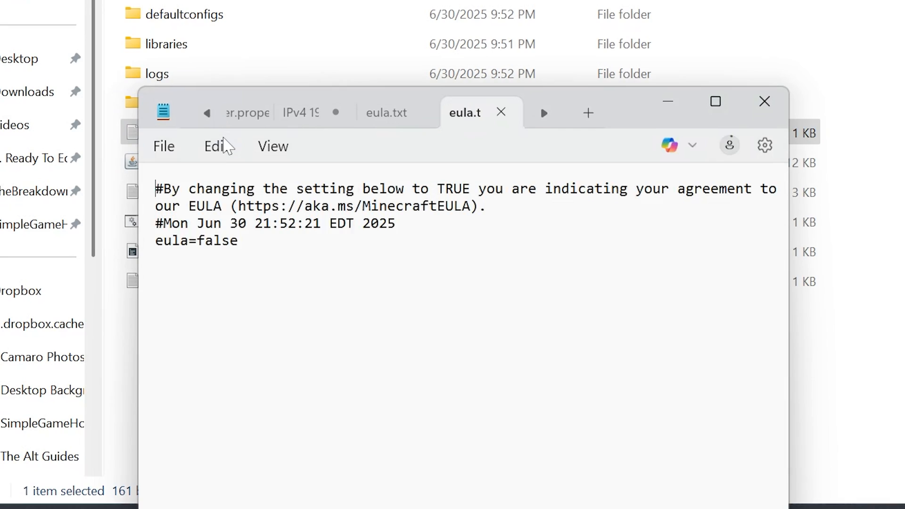
# Change eula=false to eula=true in eula.txt and return to the server folder's run.bat
pyautogui.doubleClick(218, 240)
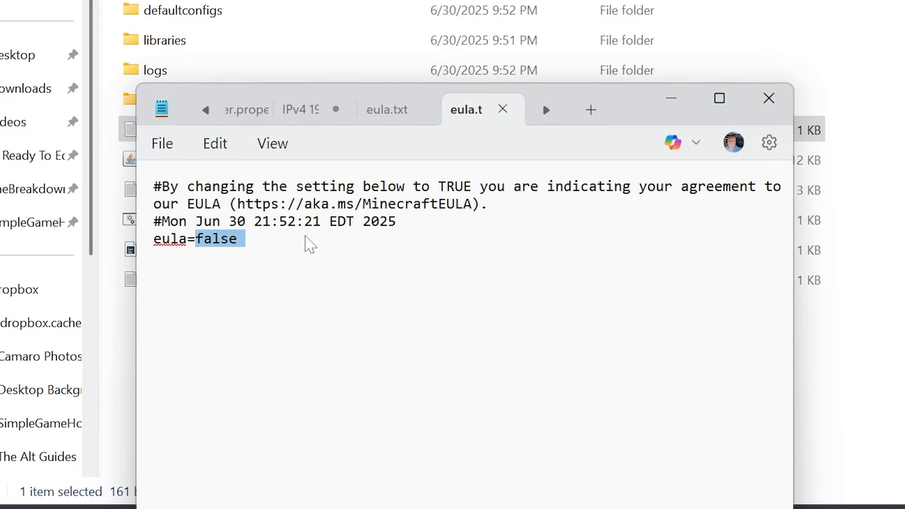
pyautogui.write('true')
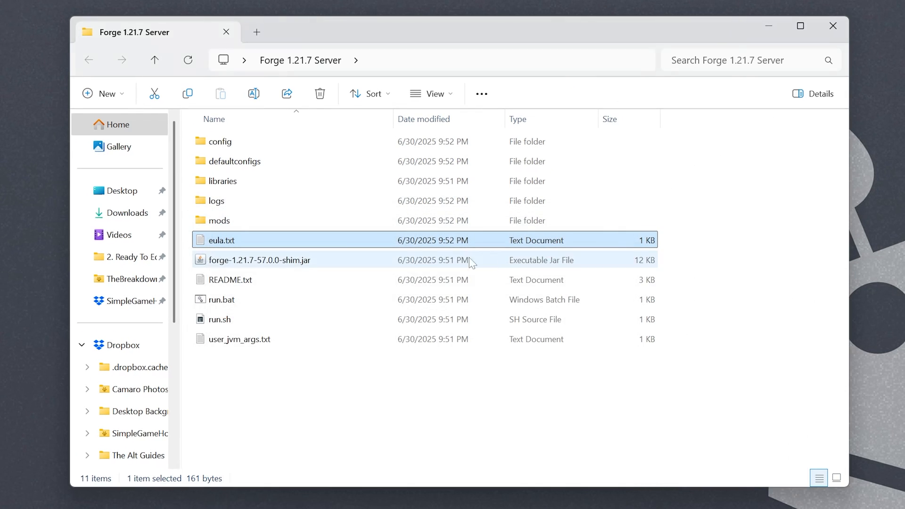
pyautogui.click(221, 298)
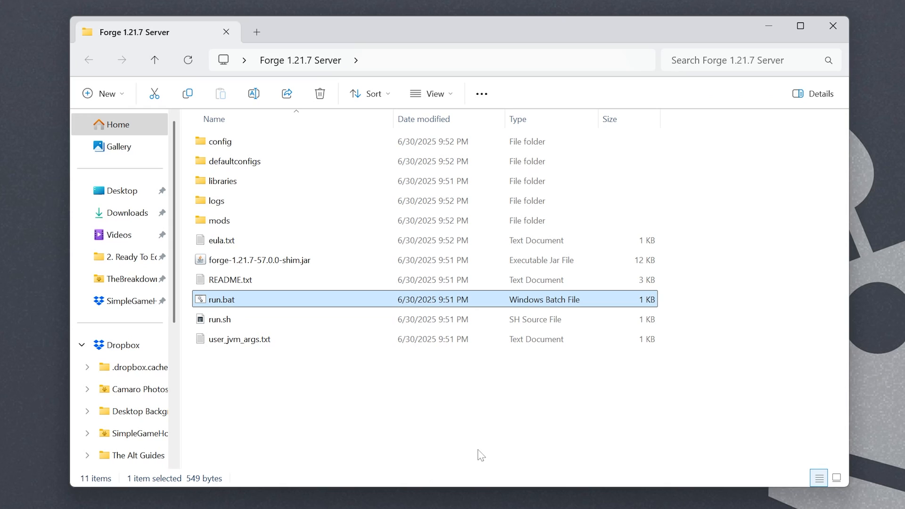
pyautogui.moveTo(271, 305)
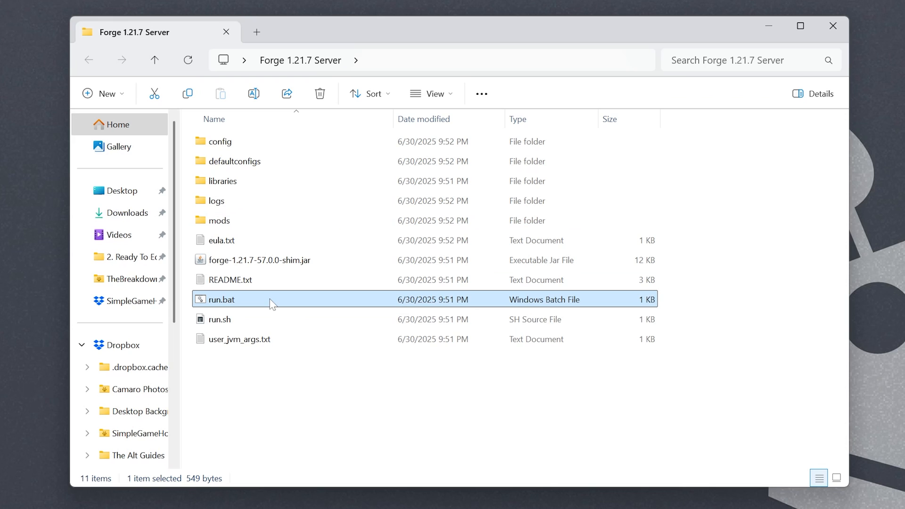
# Run run.bat, place the voicechat and journeymap jars in the mods folder, and return to the console
pyautogui.doubleClick(220, 298)
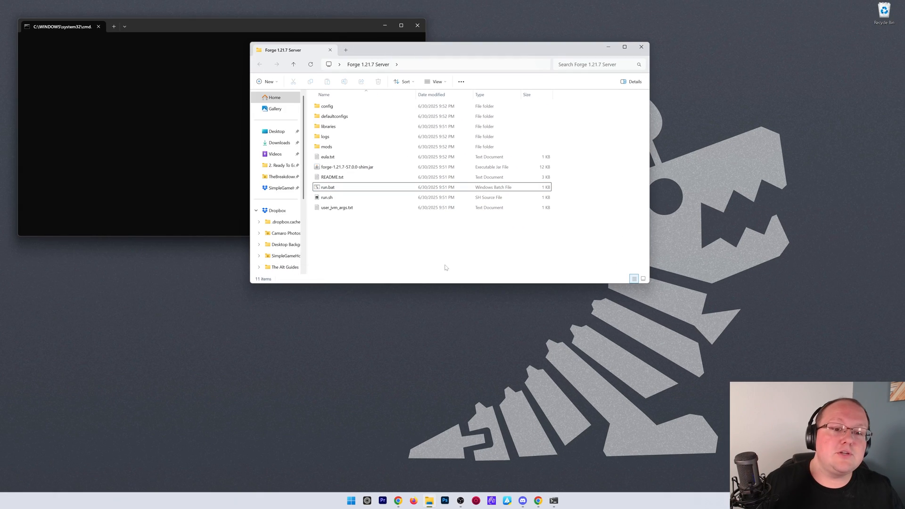
pyautogui.doubleClick(328, 187)
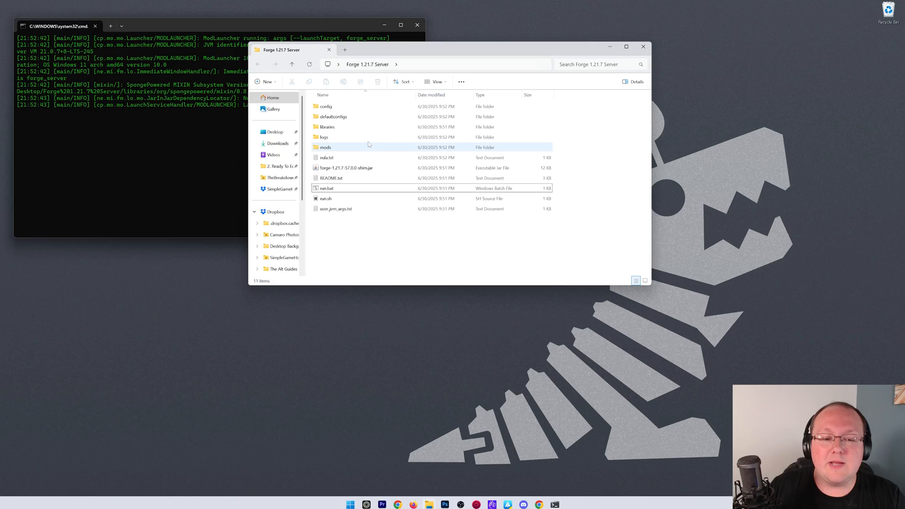
pyautogui.doubleClick(325, 147)
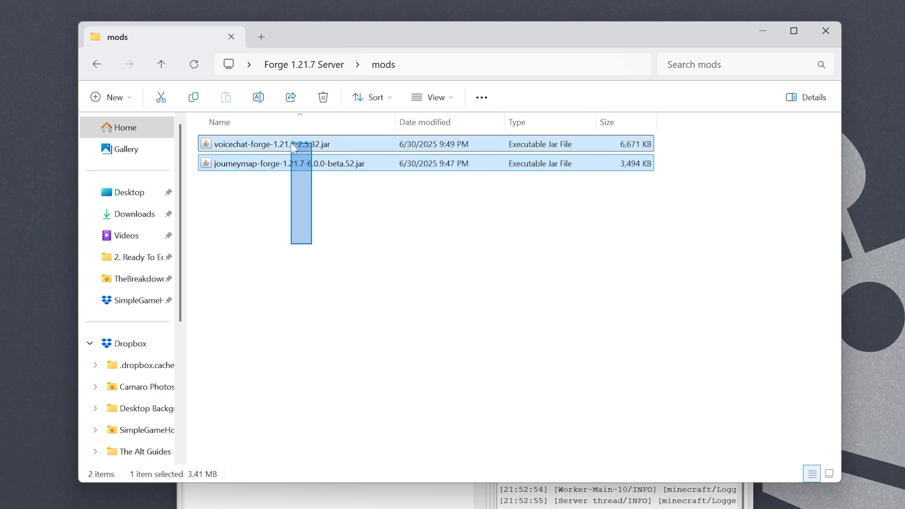
pyautogui.click(289, 163)
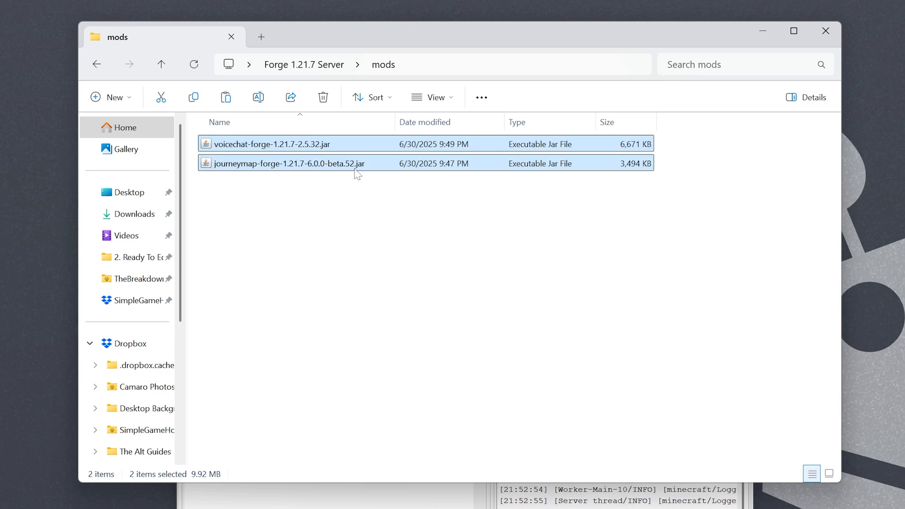
pyautogui.click(161, 64)
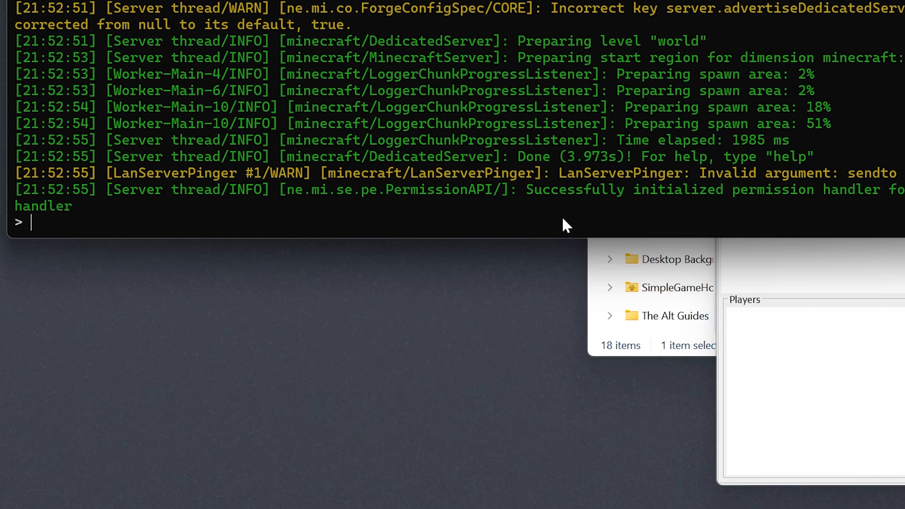
# Issue the stop command in the server console to shut it down after its first run
pyautogui.write('stpo')
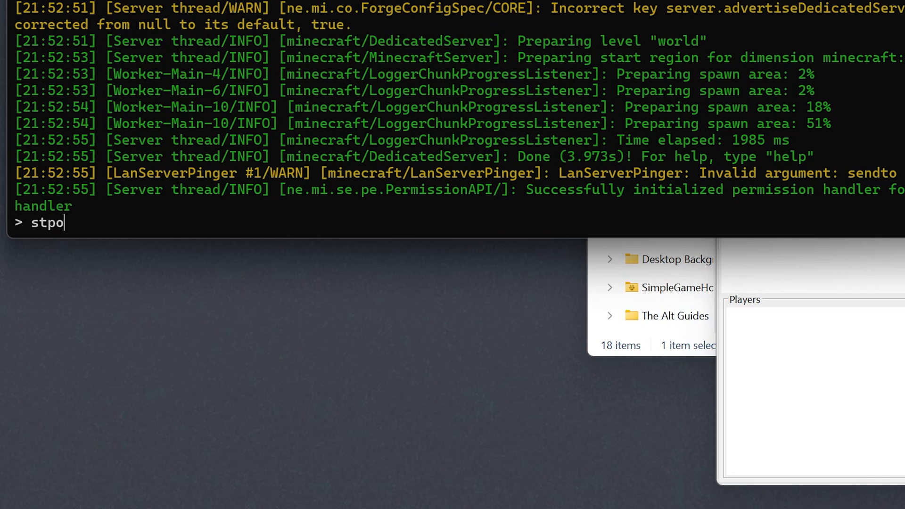
pyautogui.press('Return')
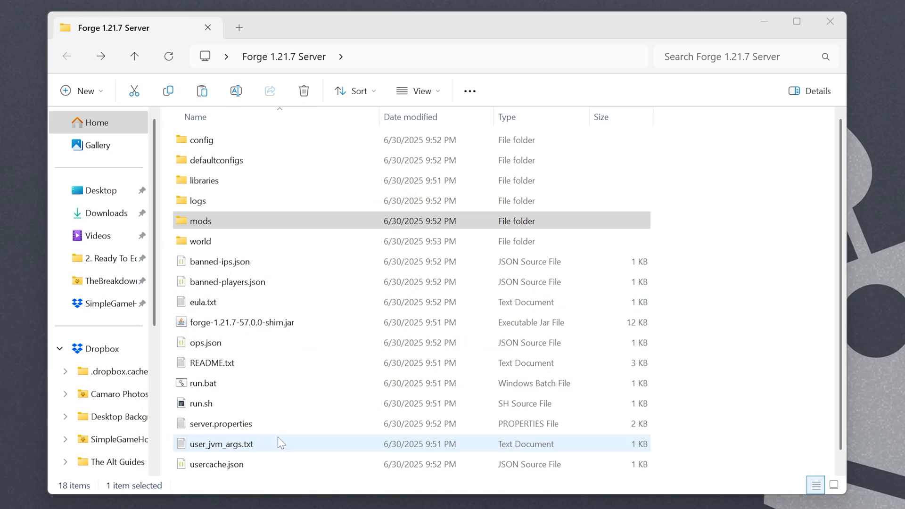
# Check the server's mods folder, launch run.bat again, and bring up the Minecraft Launcher
pyautogui.doubleClick(222, 423)
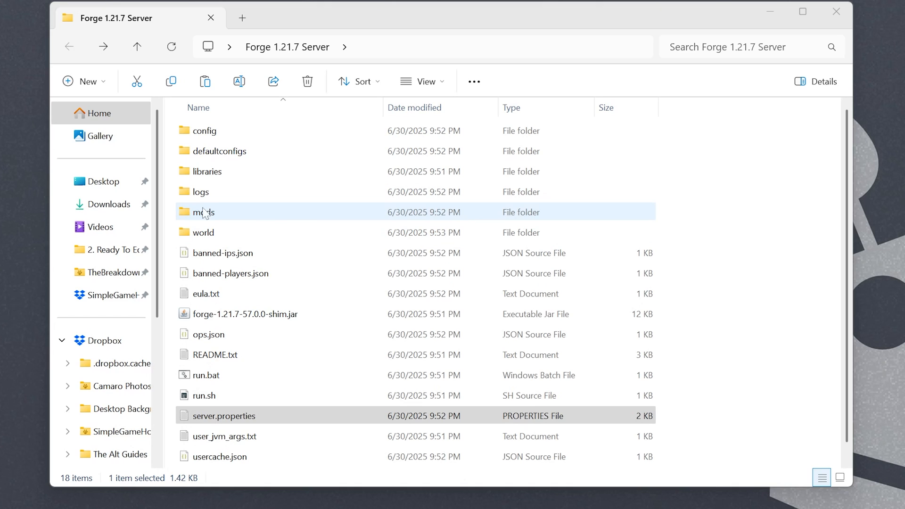
pyautogui.doubleClick(203, 212)
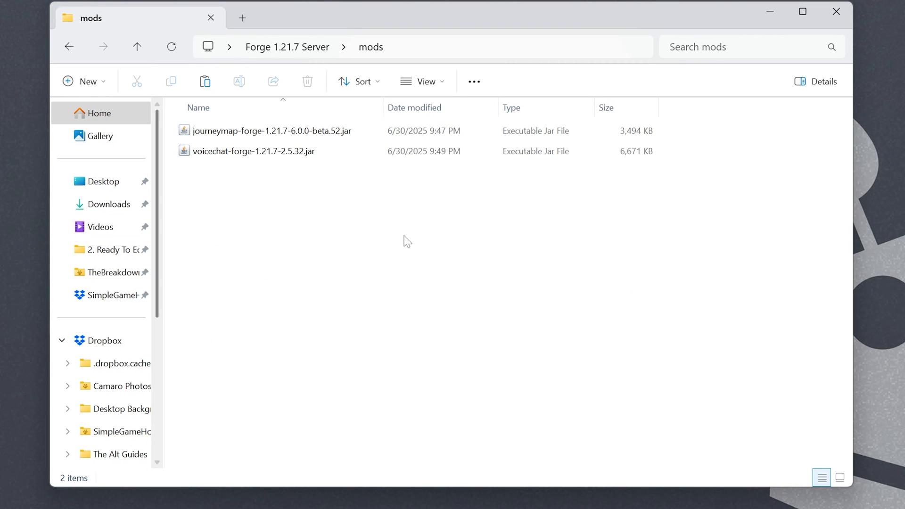
pyautogui.click(137, 47)
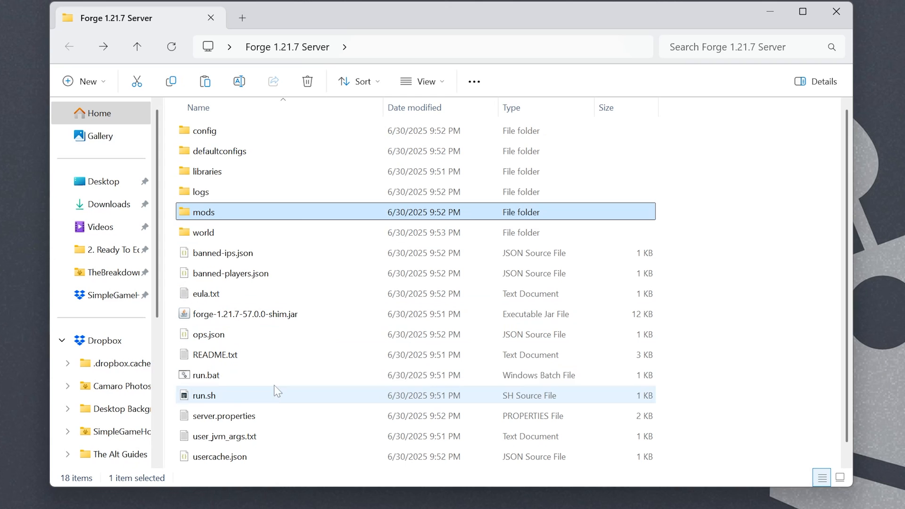
pyautogui.click(351, 501)
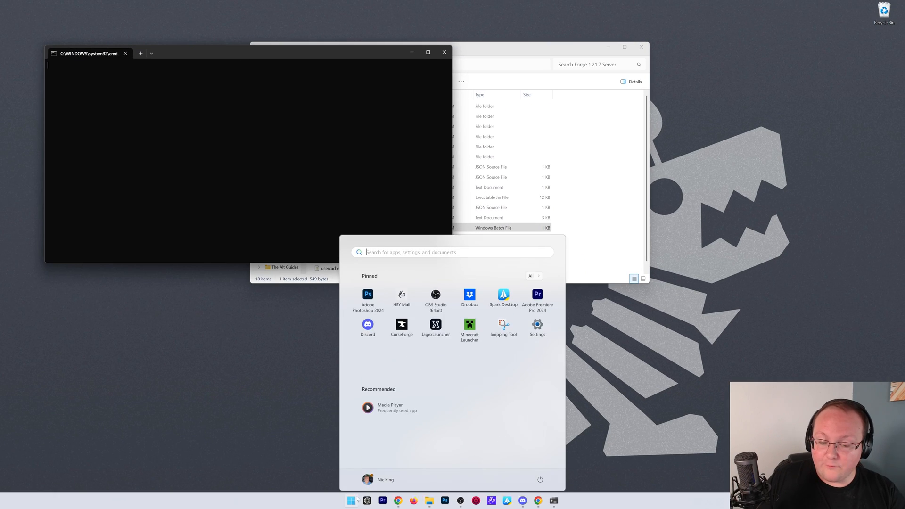
pyautogui.click(470, 329)
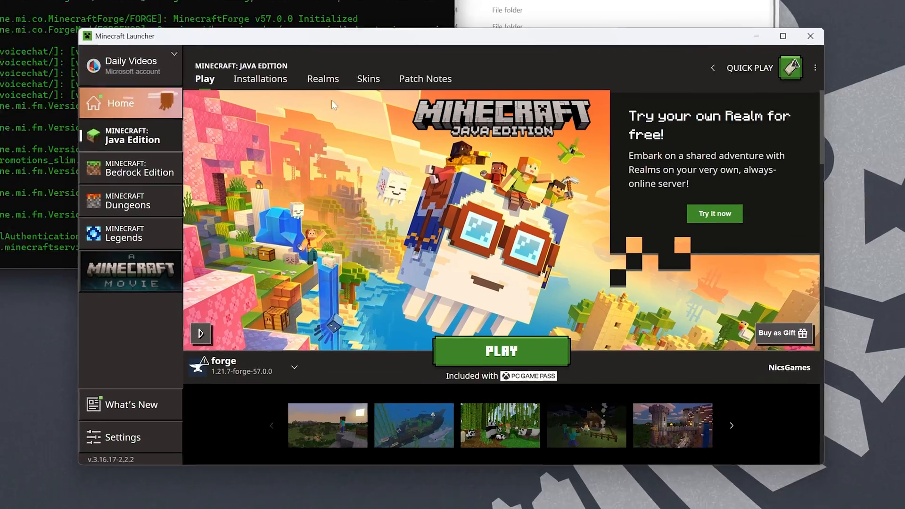
# From Installations, put the Voice Chat and JourneyMap jars into the forge client's .minecraft mods folder
pyautogui.click(260, 80)
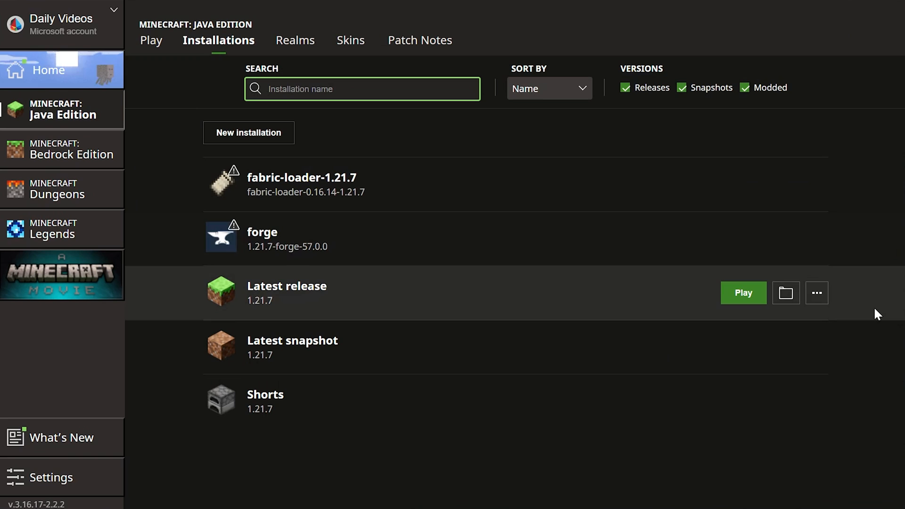
pyautogui.moveTo(785, 239)
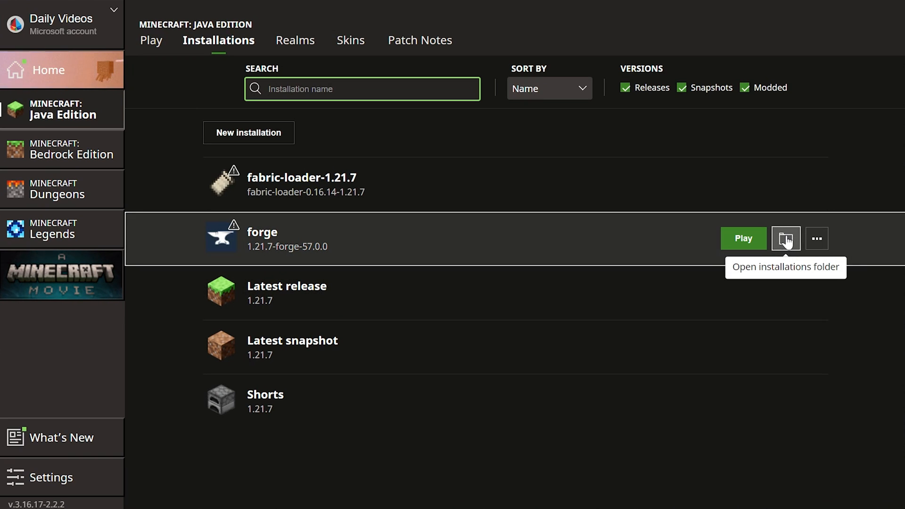
pyautogui.click(784, 238)
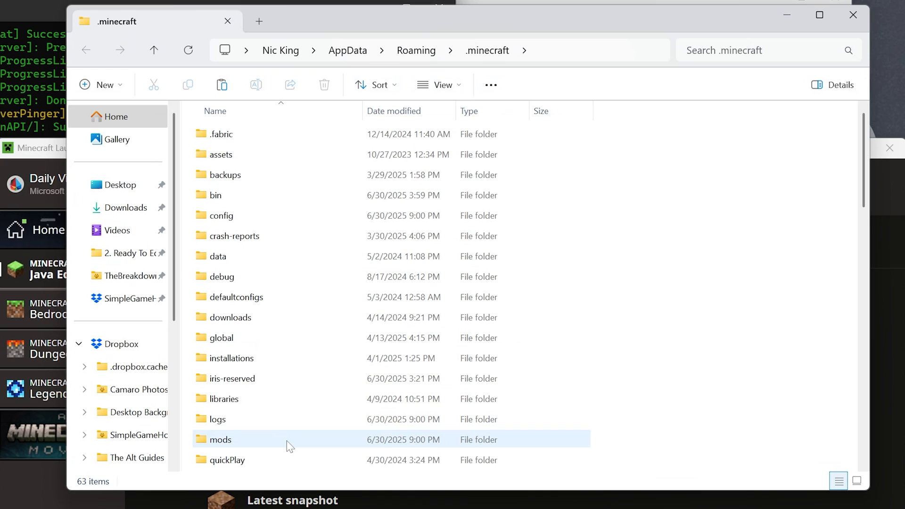
pyautogui.doubleClick(220, 439)
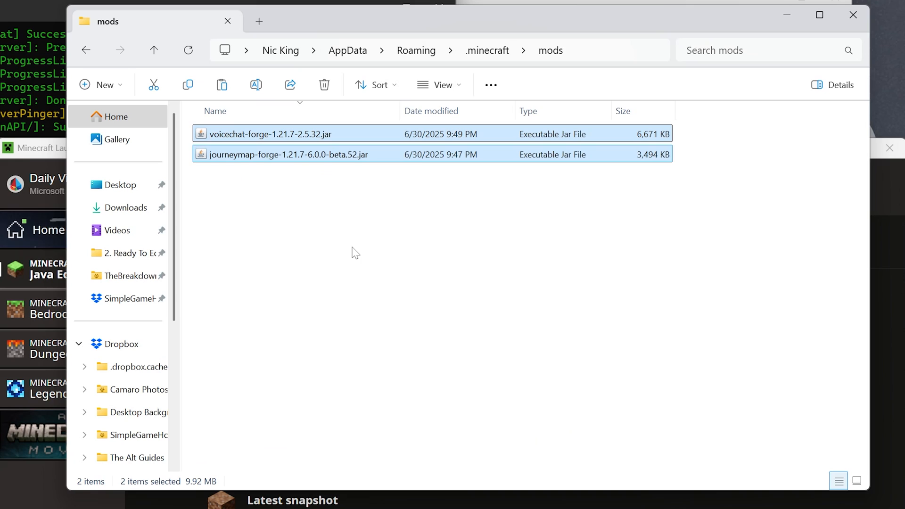
pyautogui.click(251, 171)
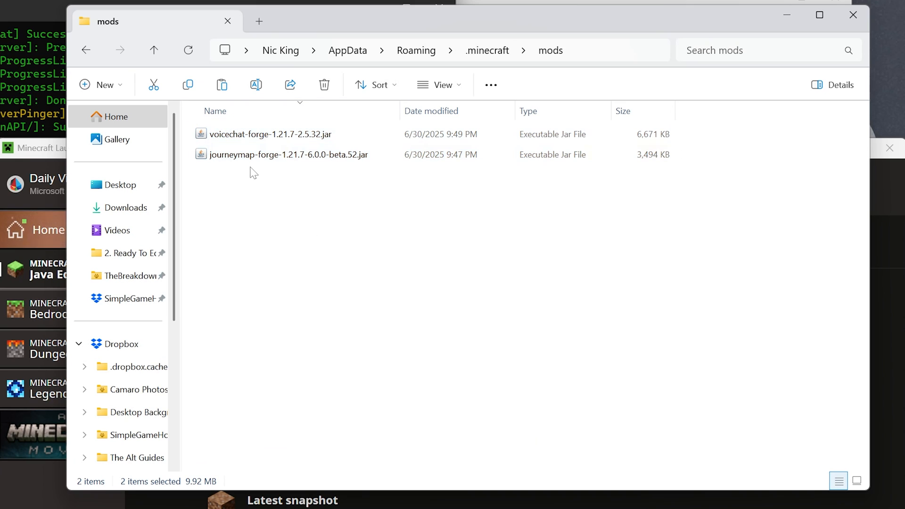
pyautogui.click(225, 266)
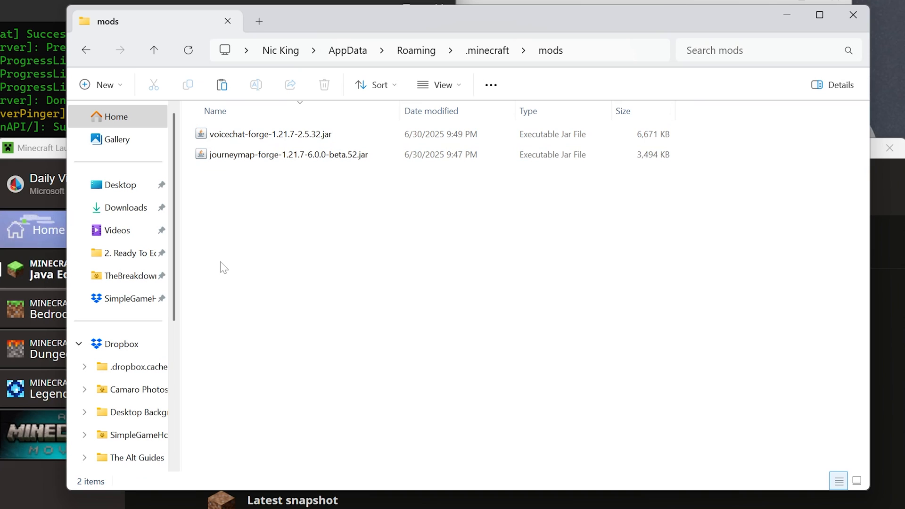
pyautogui.moveTo(444, 342)
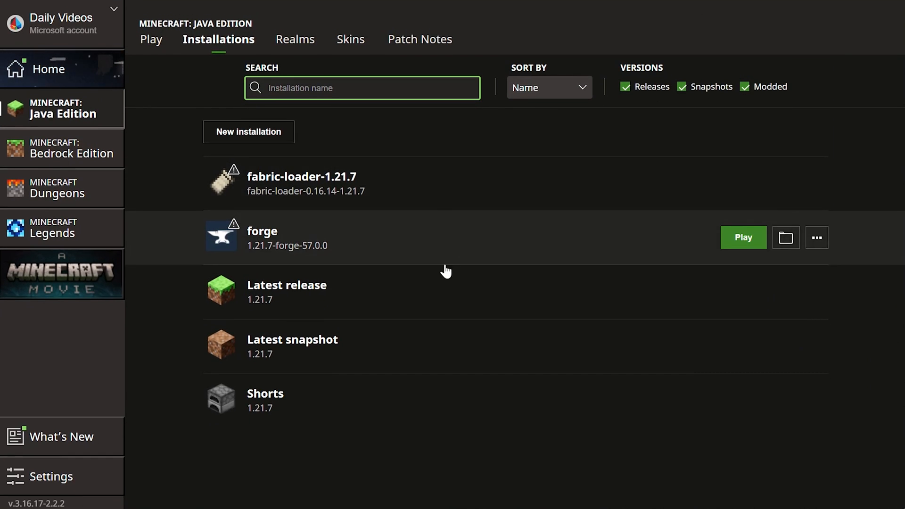
pyautogui.moveTo(434, 255)
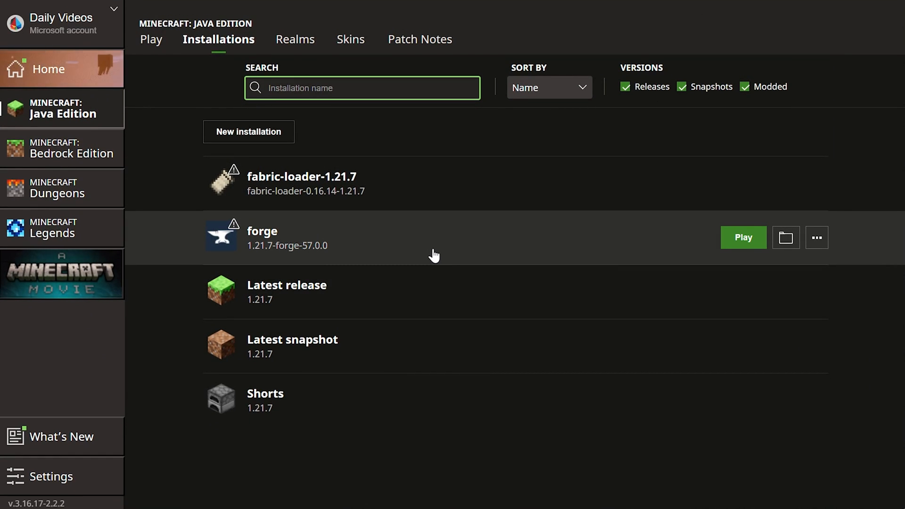
# Play the forge 1.21.7 installation and accept the modded-installation warning
pyautogui.click(743, 237)
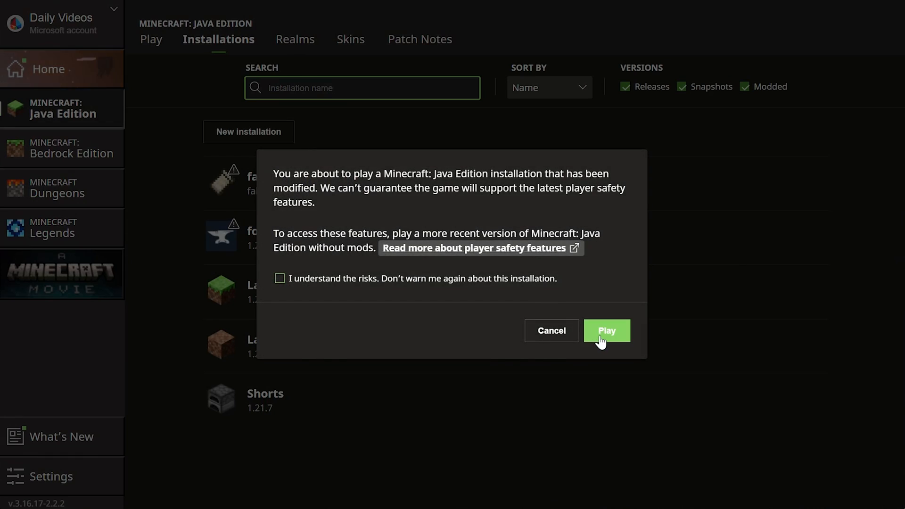
pyautogui.click(606, 331)
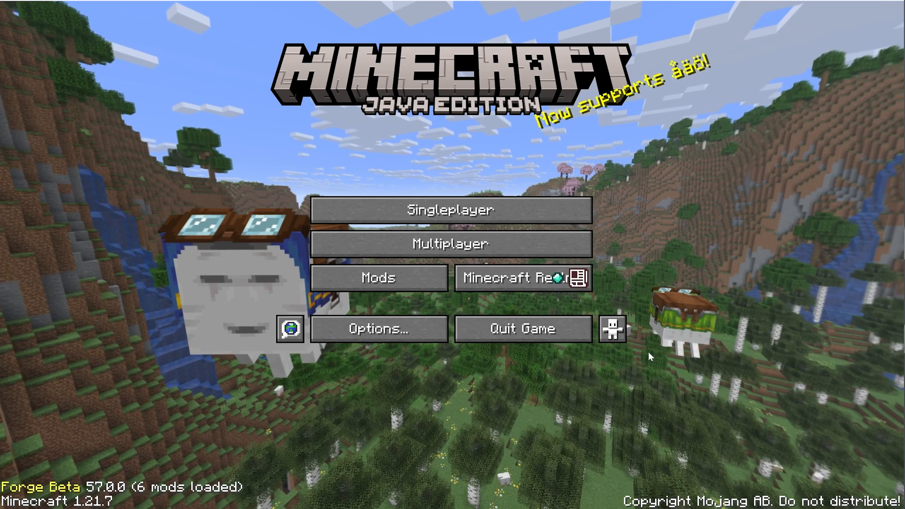
# In Multiplayer, add a server with address localhost, save it, and join it
pyautogui.click(449, 243)
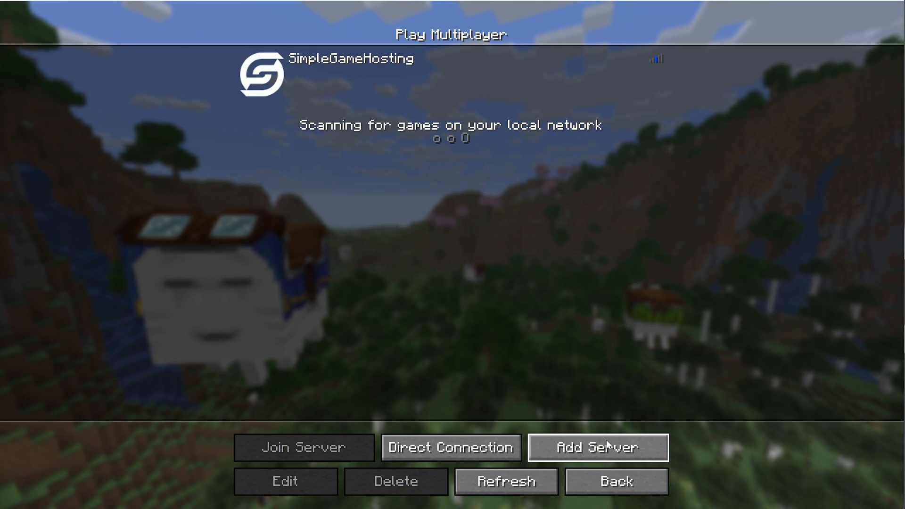
pyautogui.click(597, 447)
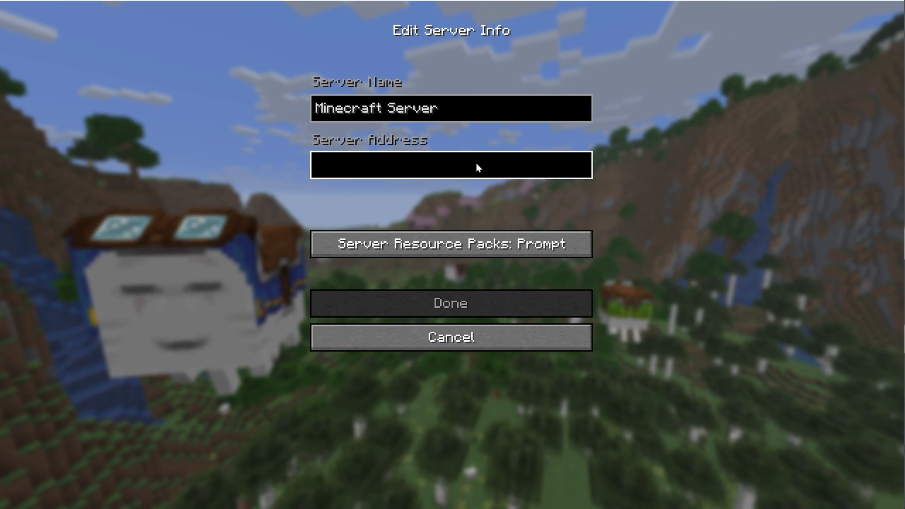
pyautogui.write('localhost')
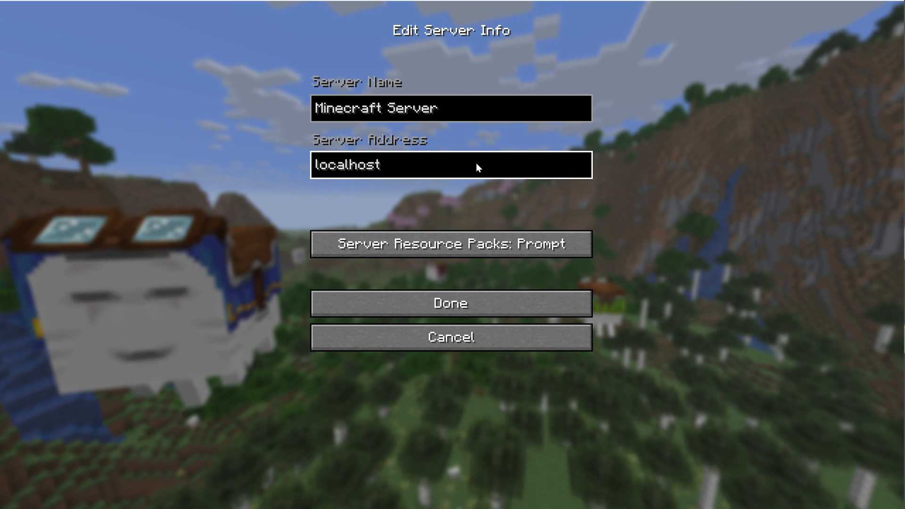
pyautogui.click(451, 165)
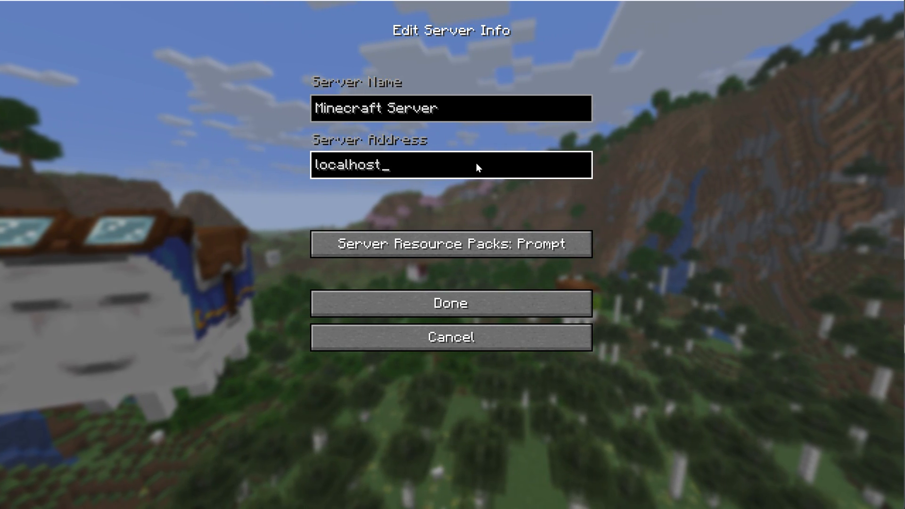
pyautogui.click(450, 302)
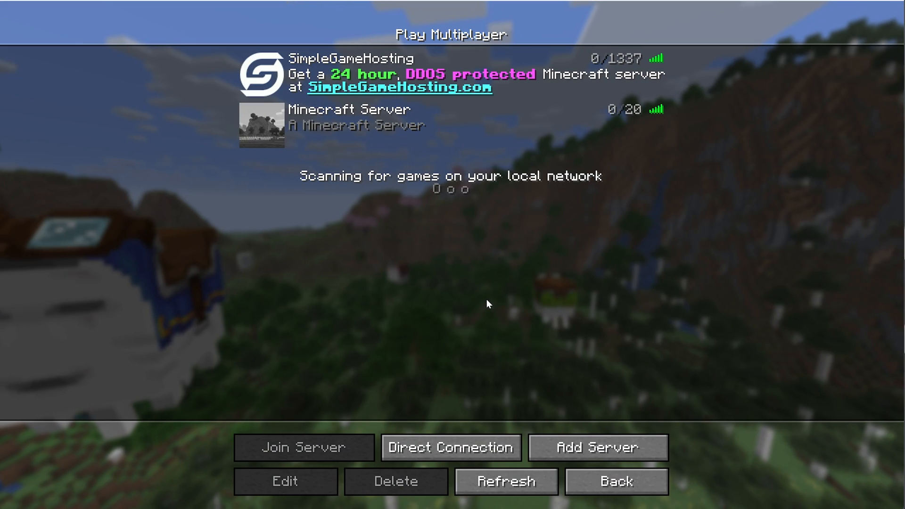
pyautogui.click(303, 447)
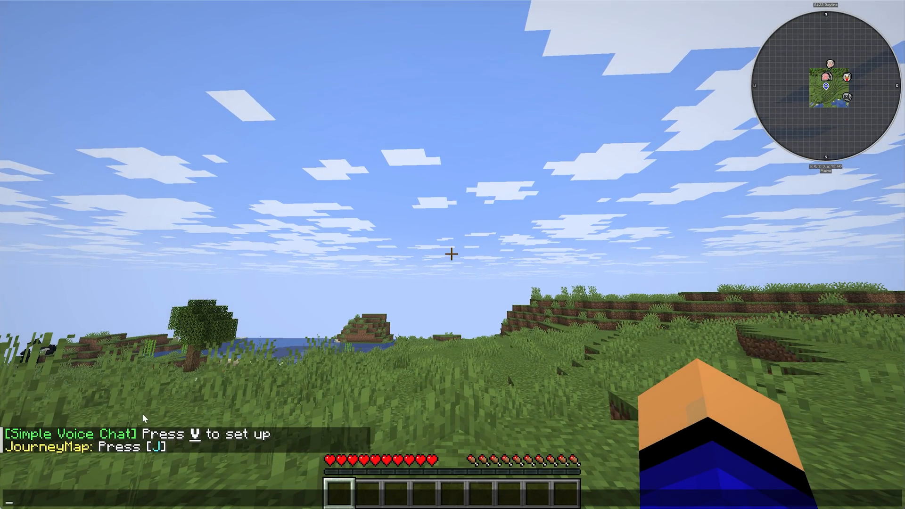
pyautogui.press('j')
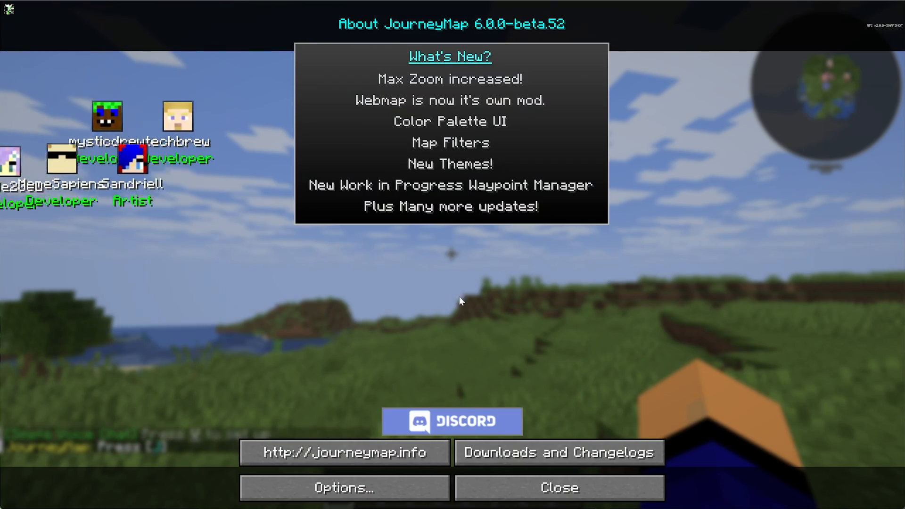
pyautogui.click(557, 488)
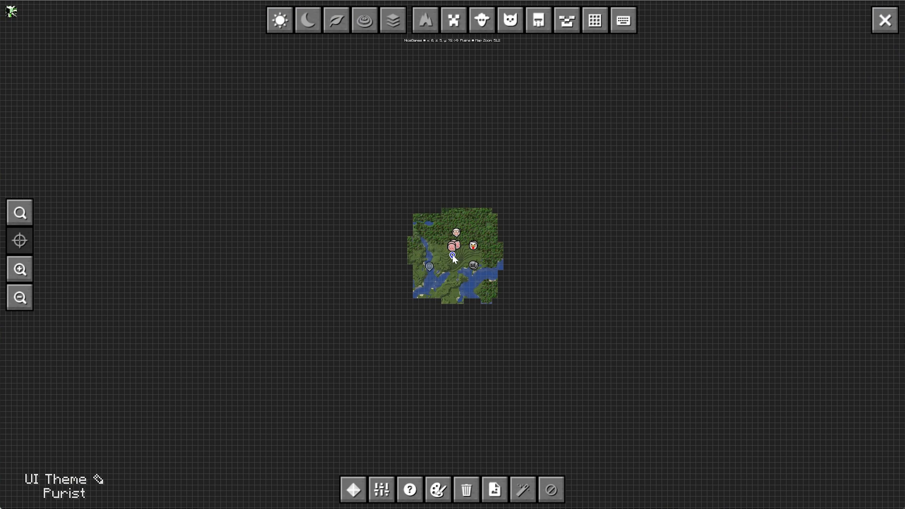
pyautogui.click(884, 20)
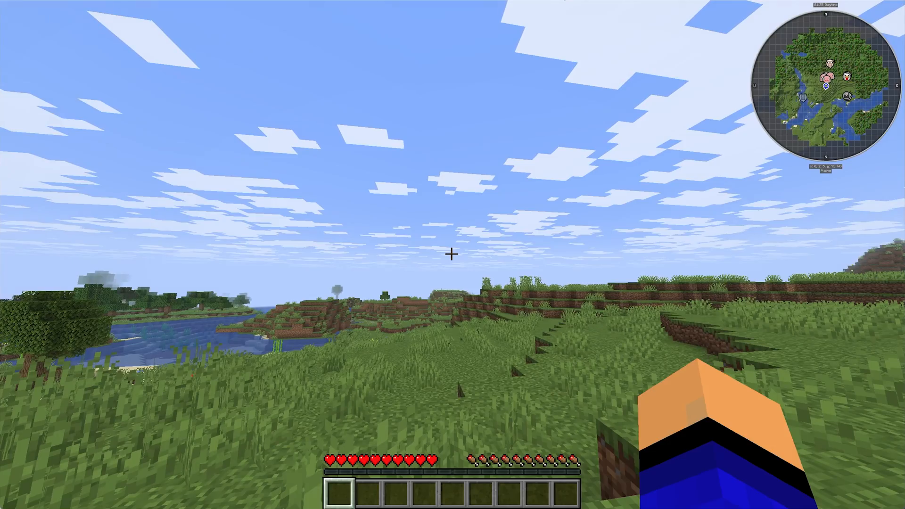
pyautogui.moveTo(453, 254)
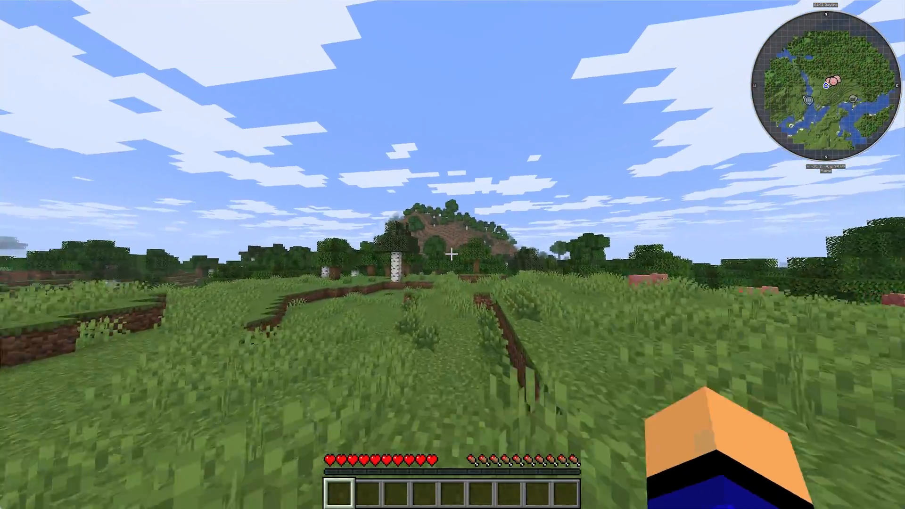
# Leave fullscreen and walk around while the server console reports the voice chat connection
pyautogui.press('w')
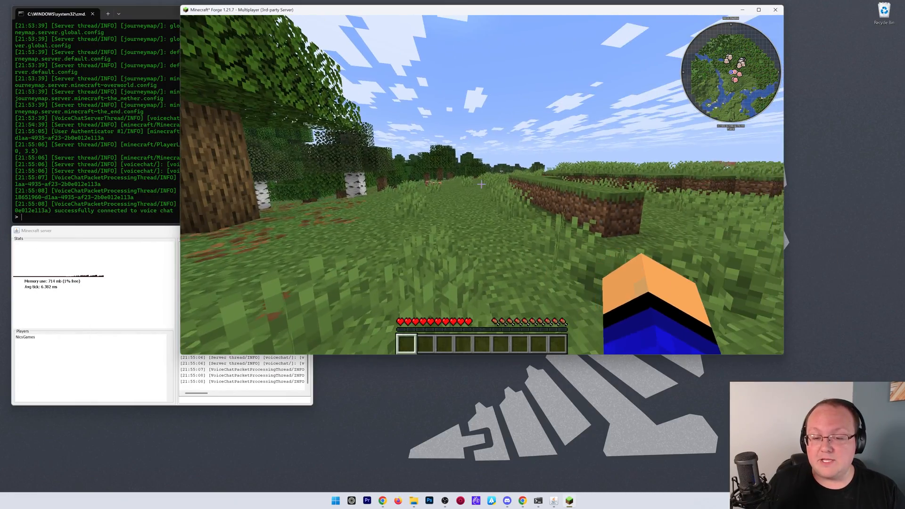
pyautogui.moveTo(482, 185)
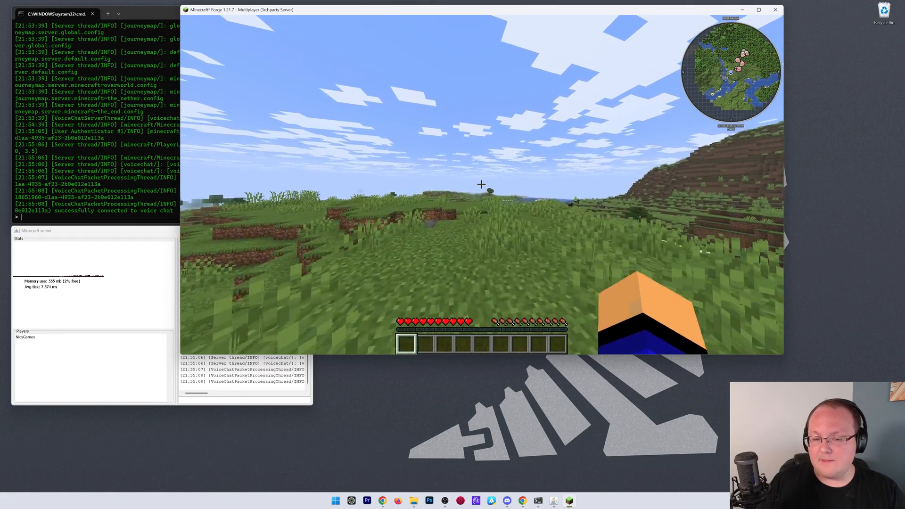
pyautogui.moveTo(482, 184)
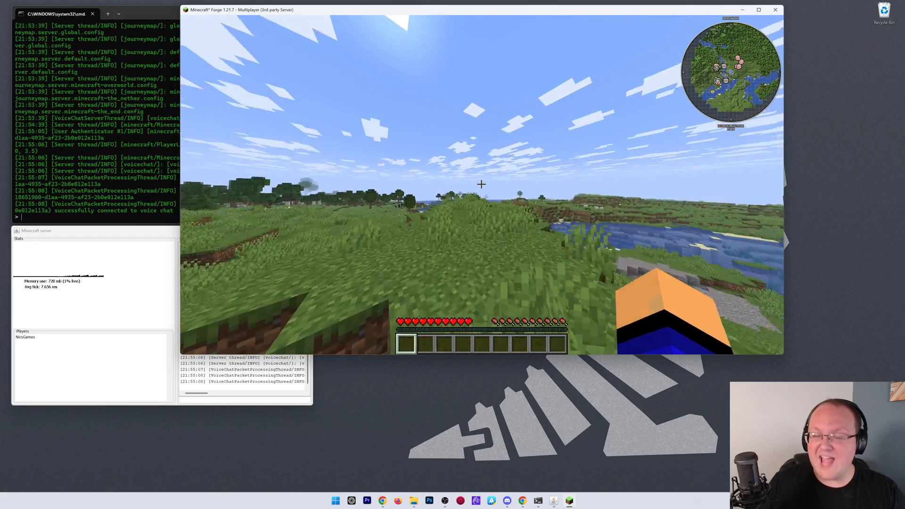